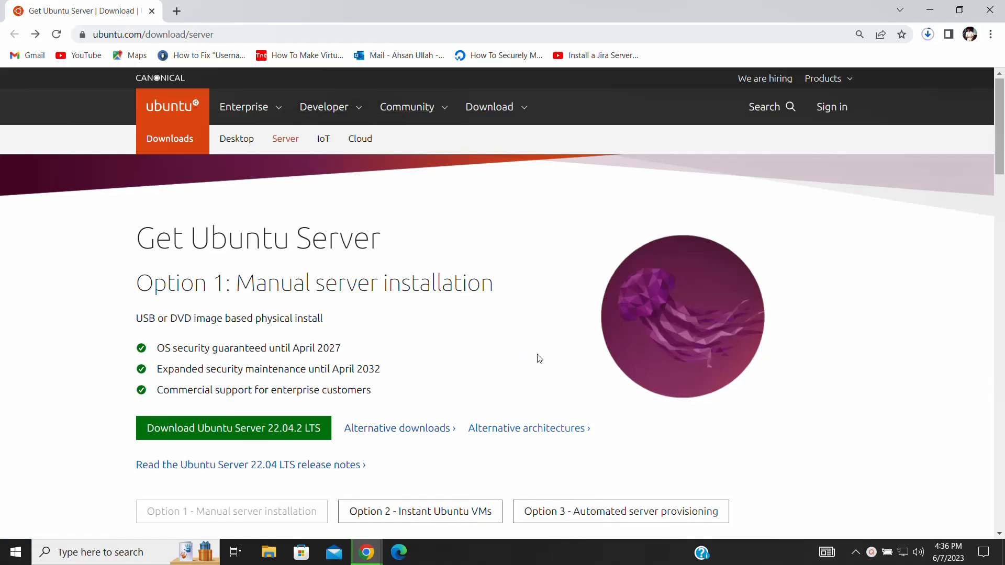
# Download the Ubuntu Server 22.04.2 LTS ISO and check its progress in Chrome's downloads.
pyautogui.scroll(-3)
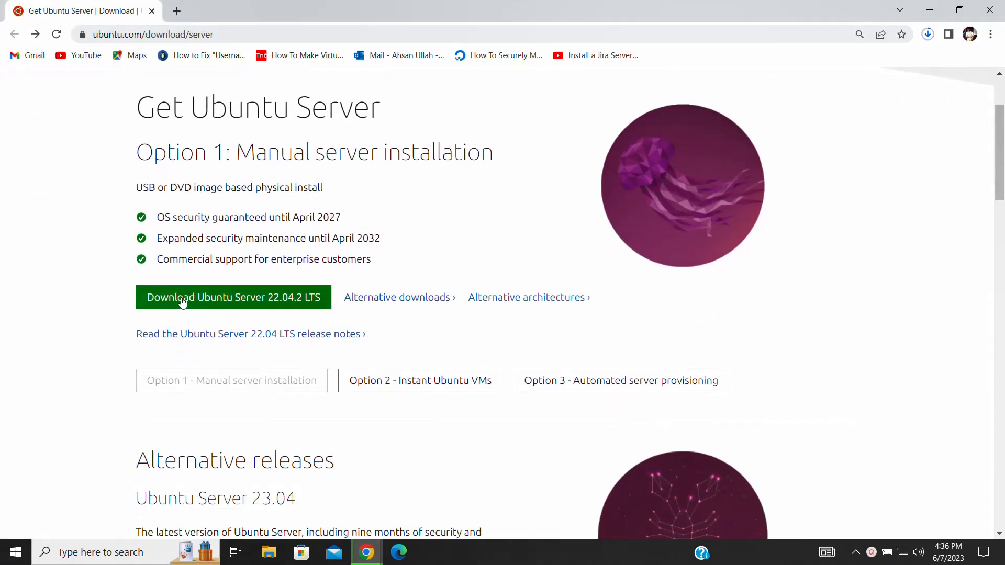
pyautogui.click(233, 297)
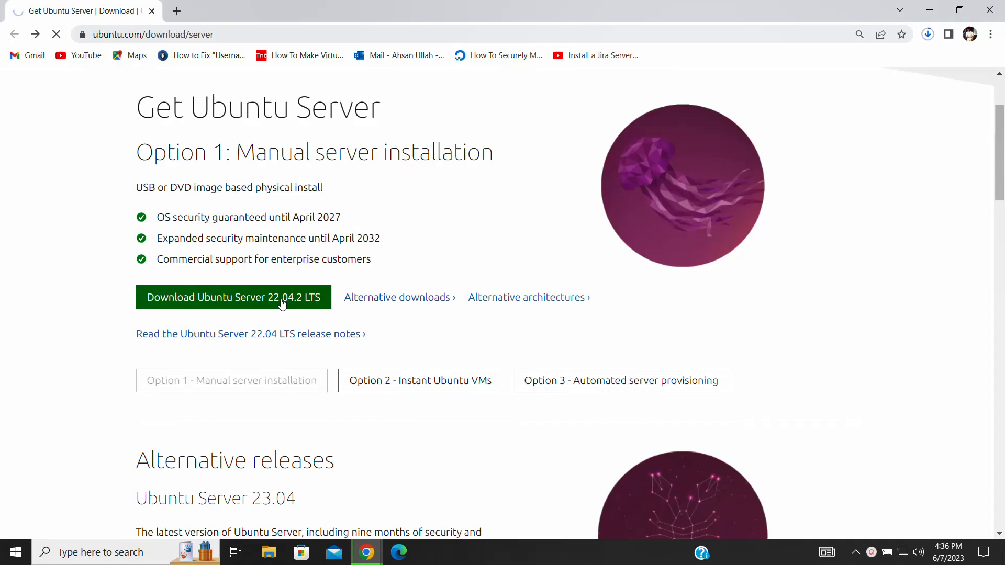
pyautogui.click(232, 297)
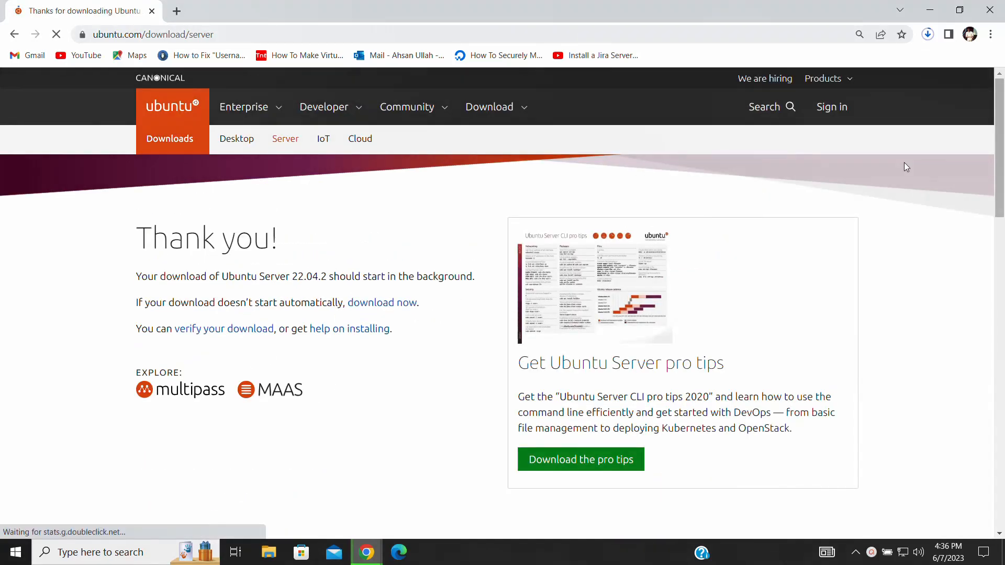
pyautogui.click(925, 34)
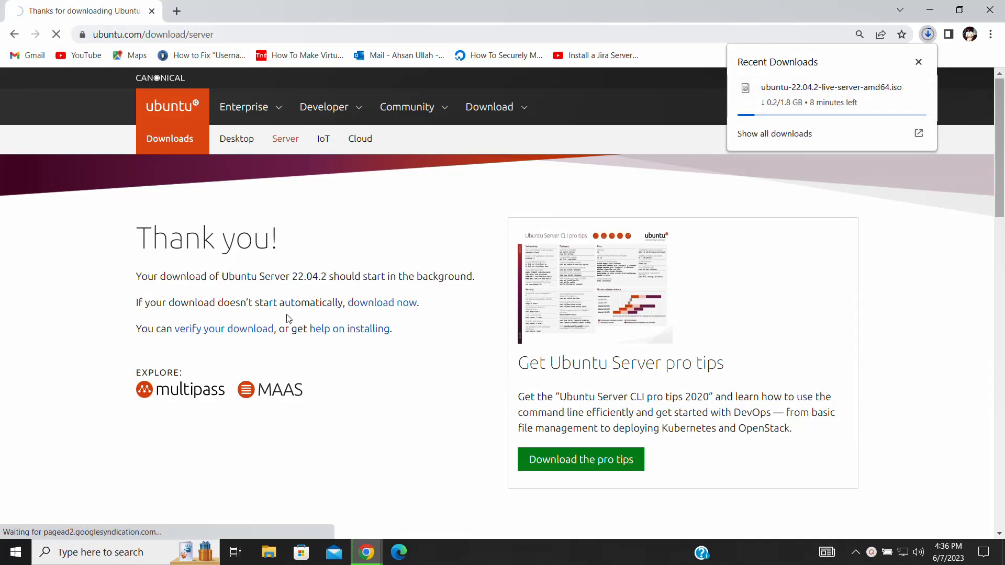
pyautogui.moveTo(450, 313)
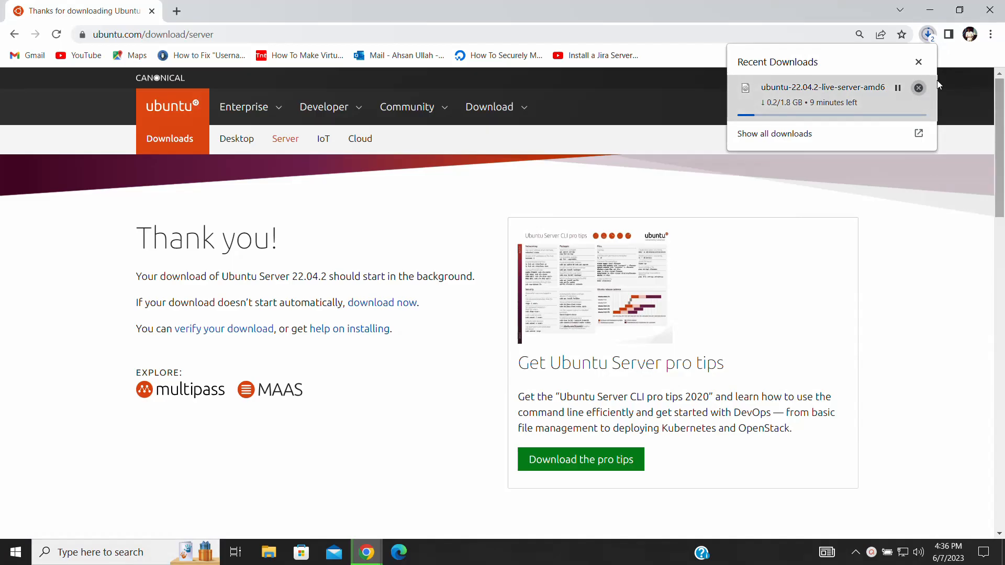
# Open VirtualBox's Create Virtual Machine wizard and expand the machine Folder choices.
pyautogui.click(430, 551)
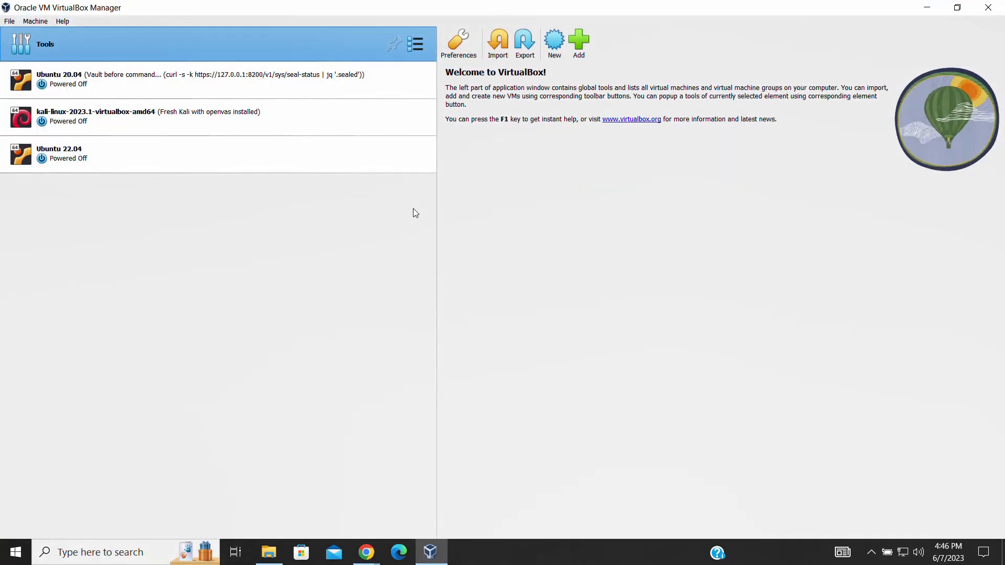
pyautogui.click(554, 43)
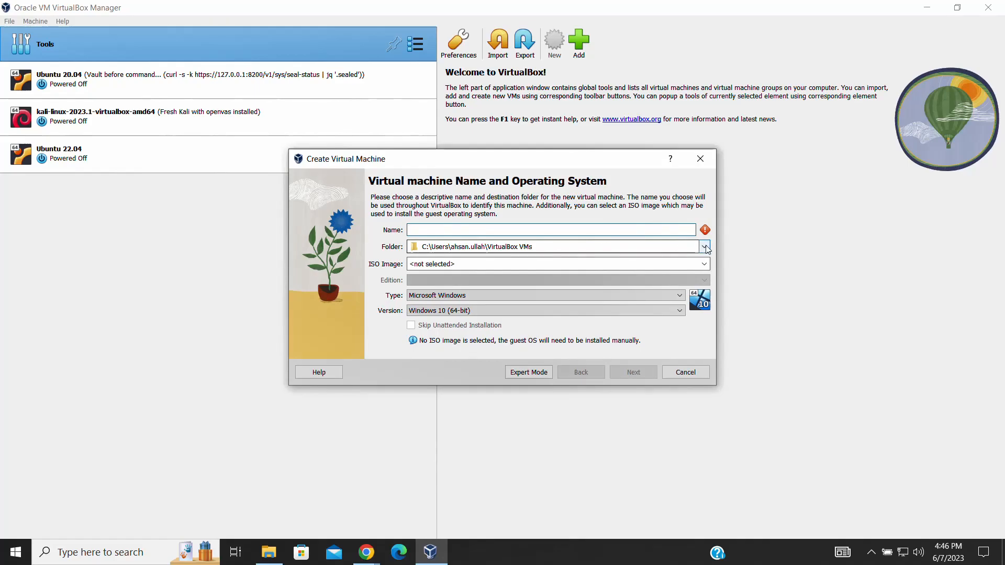
pyautogui.moveTo(706, 248)
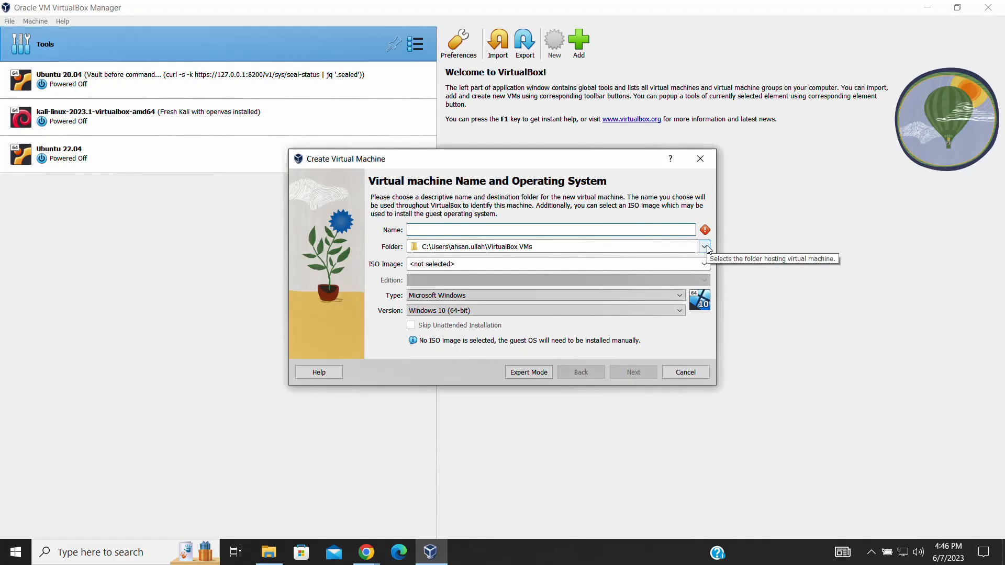
pyautogui.click(704, 246)
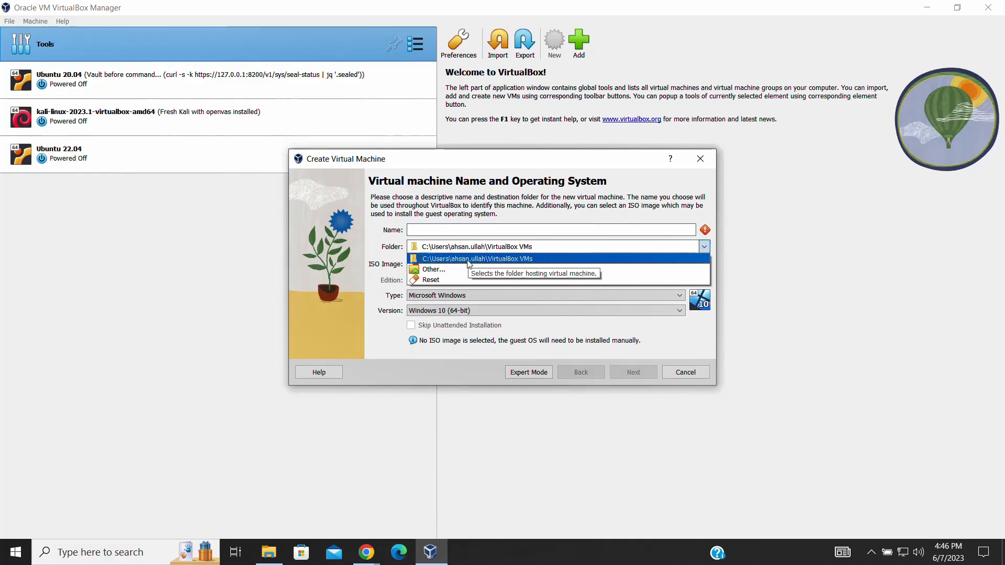
# Create folder 'ubuntu server 22' in D:\Virtual machines and select it as the VM folder.
pyautogui.click(432, 269)
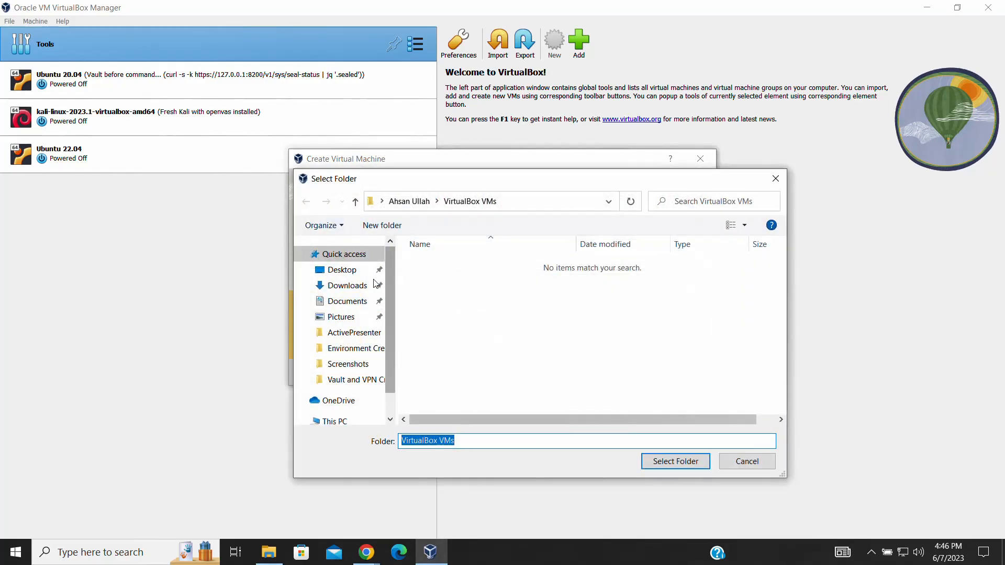
pyautogui.click(335, 379)
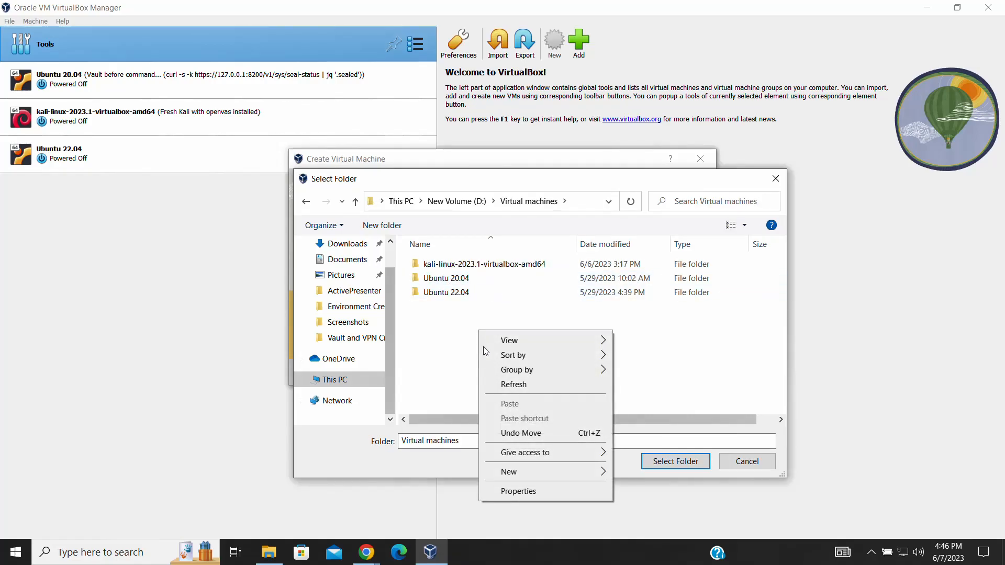
pyautogui.click(508, 470)
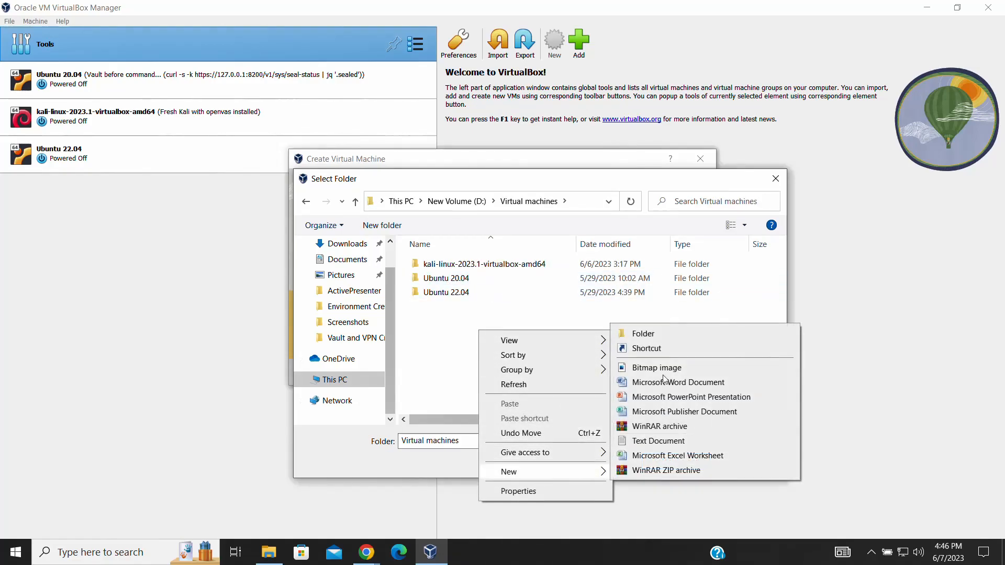
pyautogui.click(642, 333)
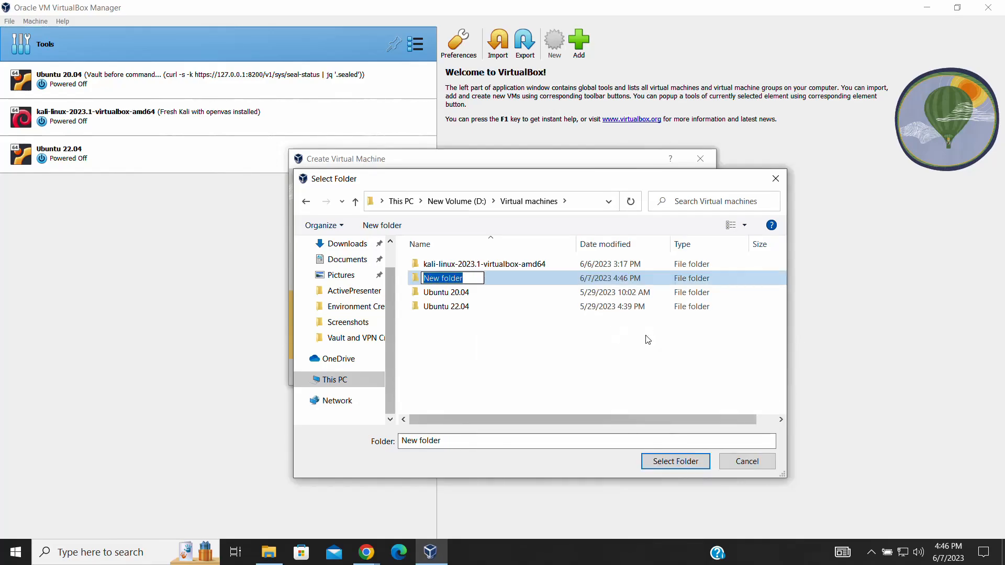
pyautogui.write('u')
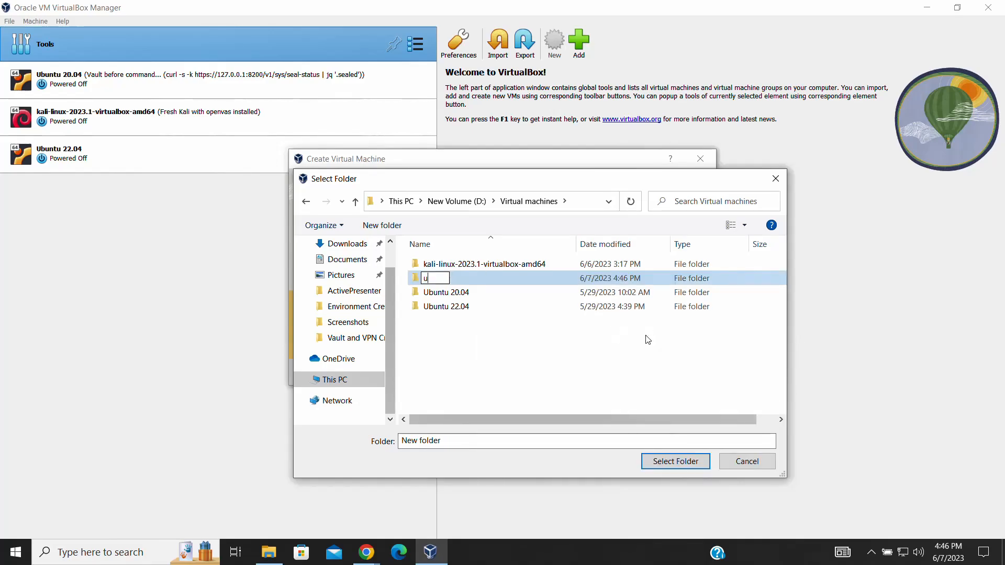
pyautogui.write('buntu server 22')
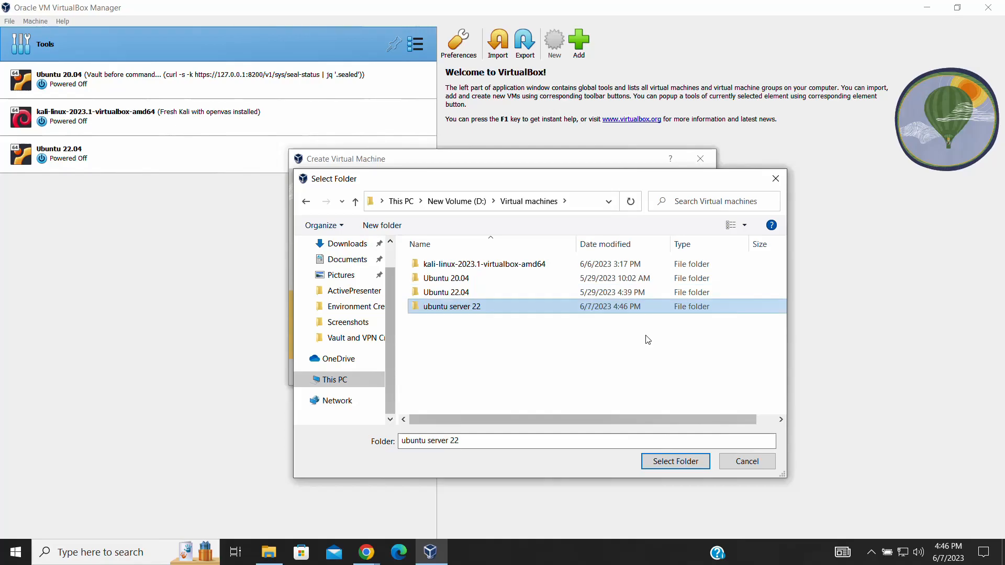
pyautogui.doubleClick(451, 306)
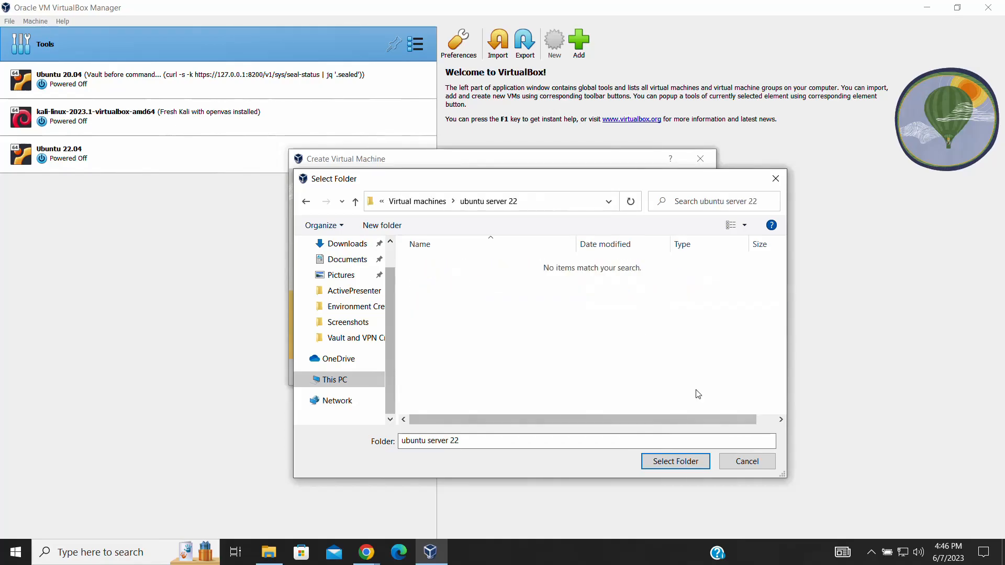
pyautogui.click(674, 461)
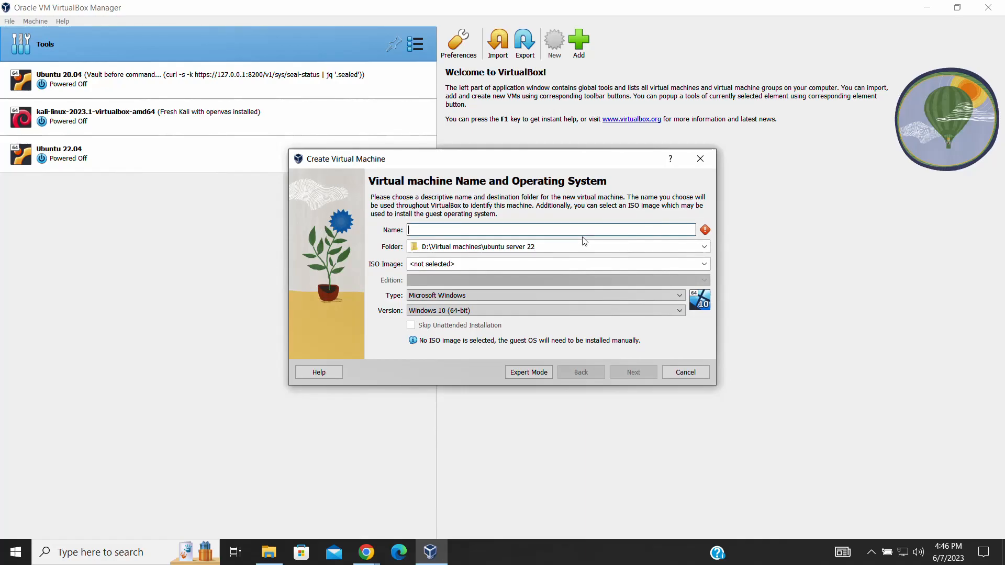
# Name the VM 'Ubuntu server 22', auto-detecting Linux, Ubuntu (64-bit), and list ISO images.
pyautogui.write('Ubuntu server 22')
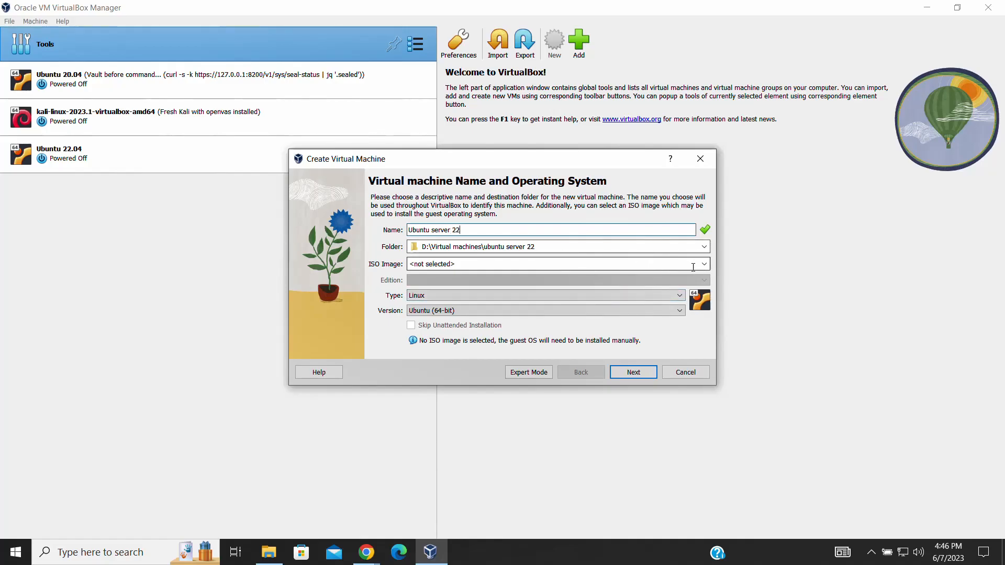
pyautogui.click(703, 263)
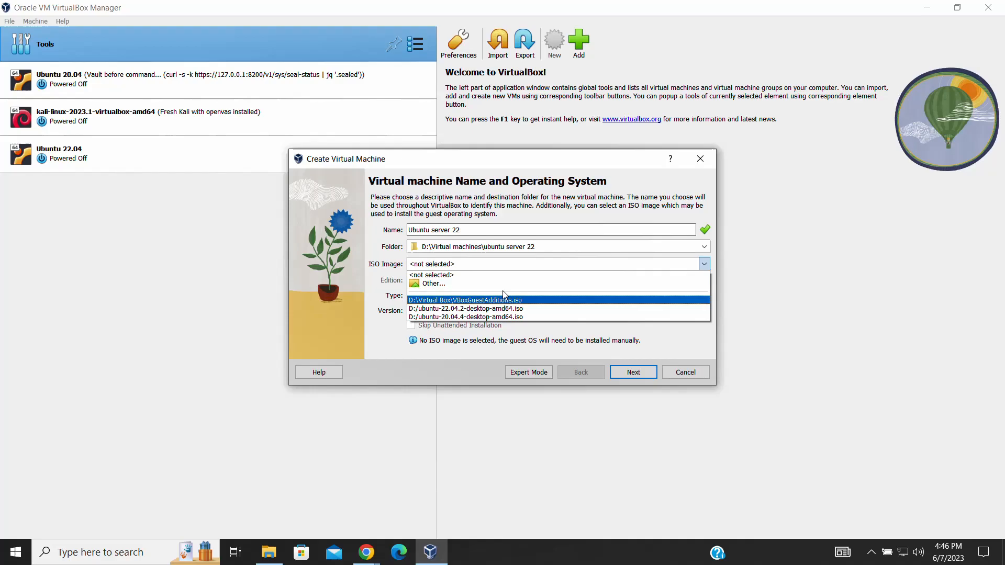
# Choose ubuntu-22.04.2-live-server-amd64.iso from drive D as the installation image.
pyautogui.click(431, 284)
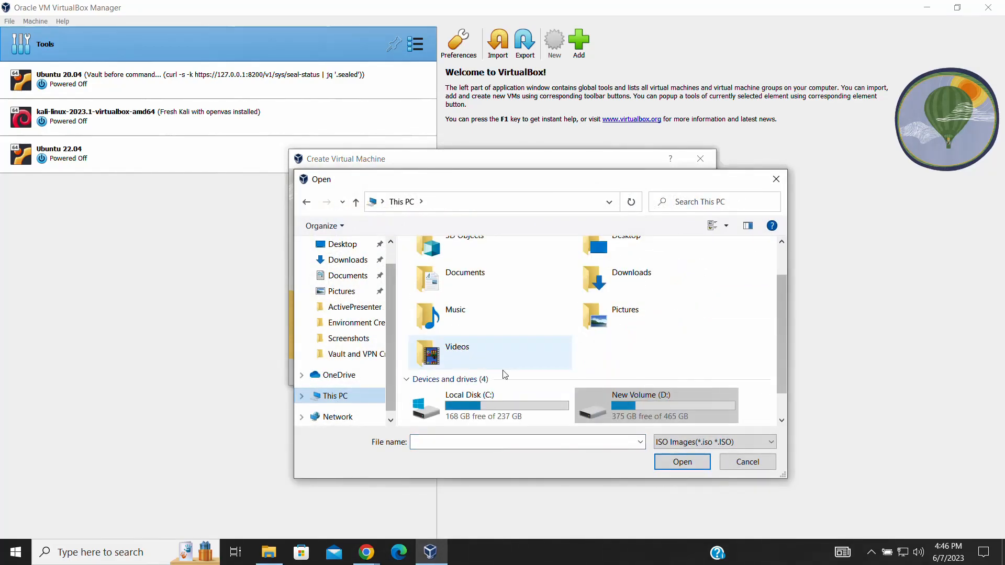
pyautogui.doubleClick(653, 403)
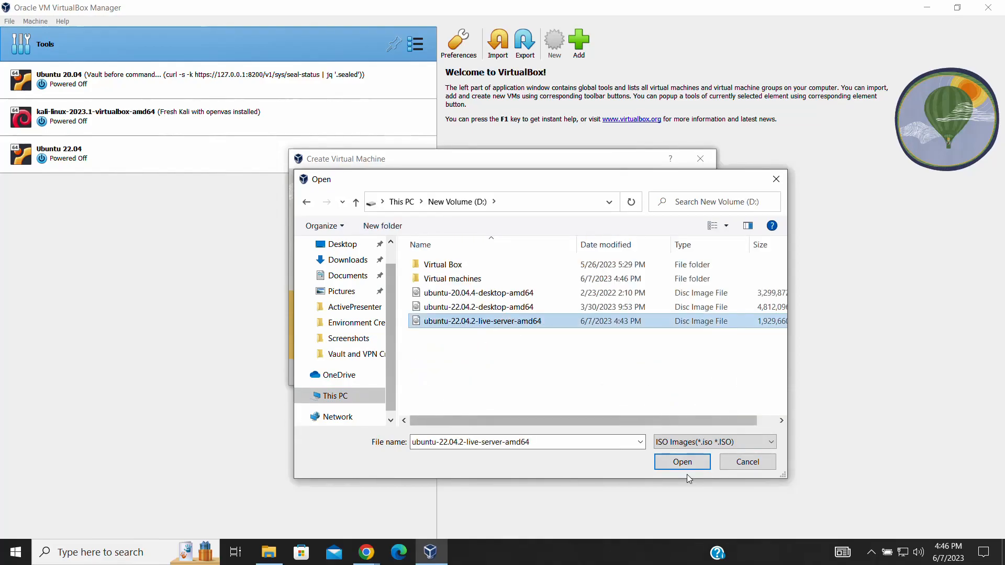
pyautogui.click(681, 462)
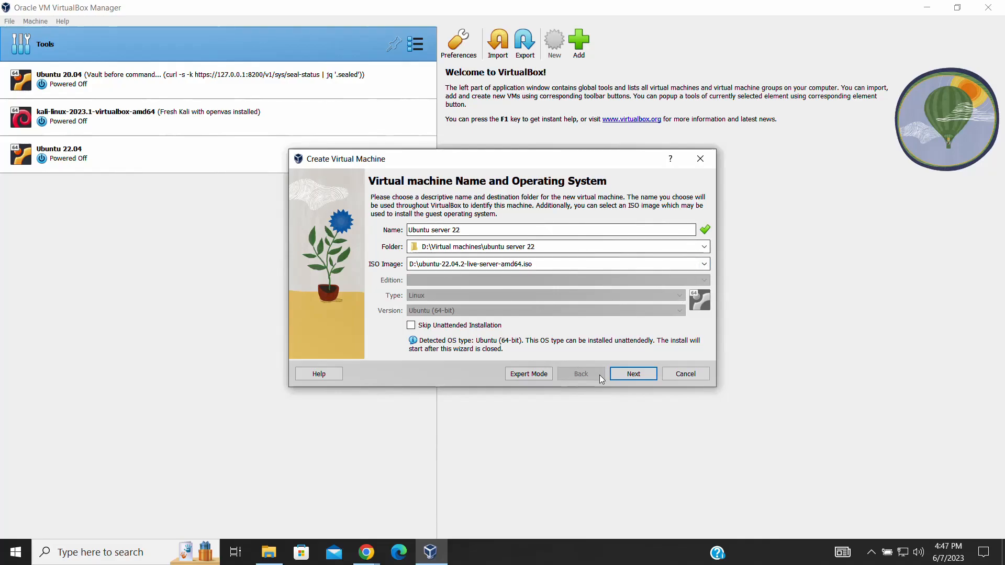
pyautogui.moveTo(634, 374)
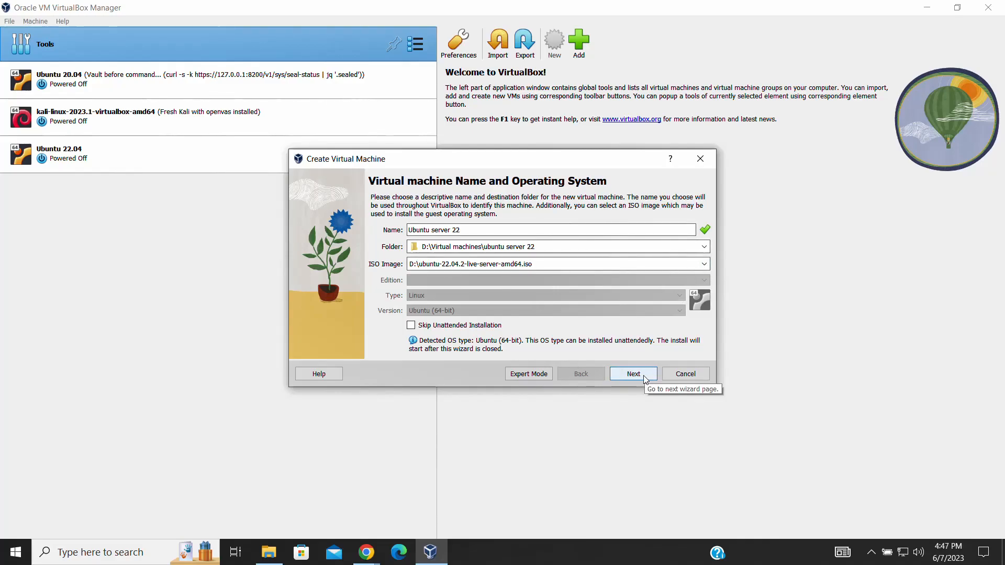
# Set unattended install username ahsan, a password, hostname ubuntuserver22 and domain abacus.com.
pyautogui.click(631, 374)
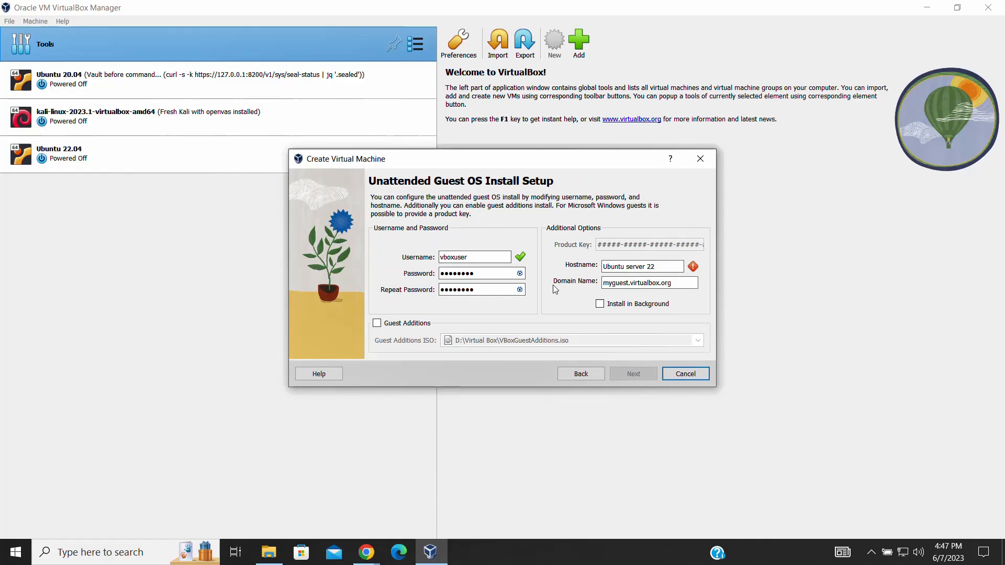
pyautogui.moveTo(565, 313)
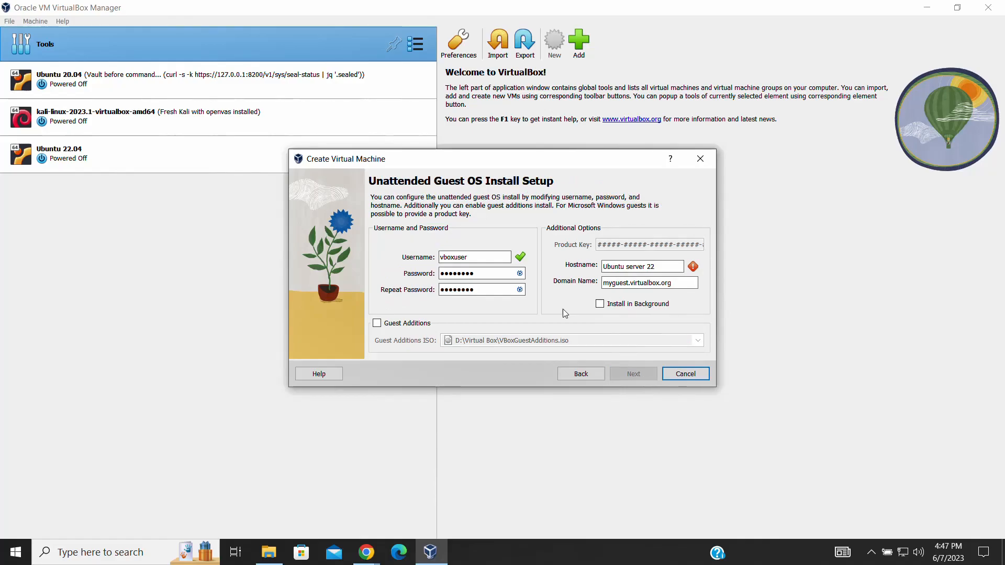
pyautogui.click(474, 257)
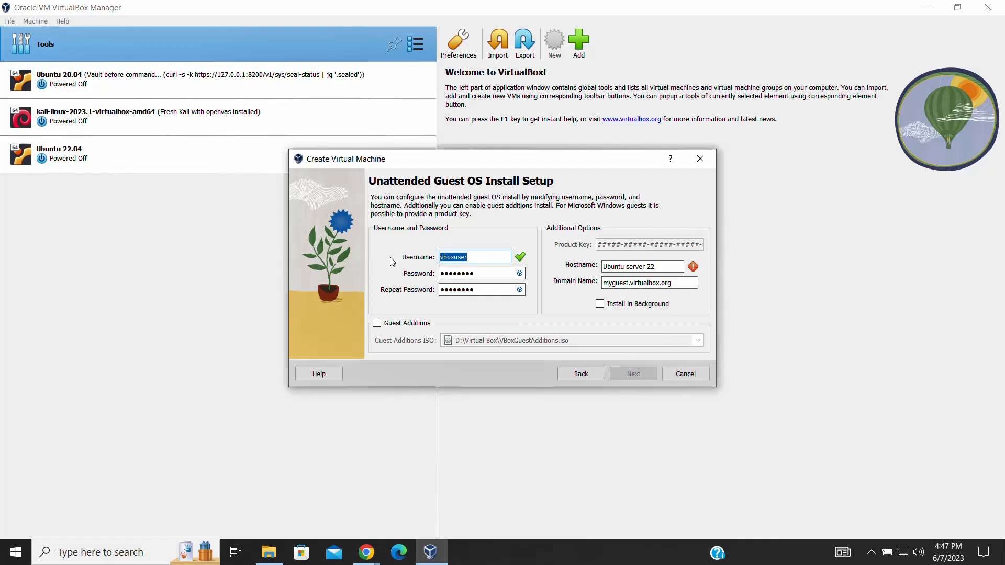
pyautogui.write('ahsa')
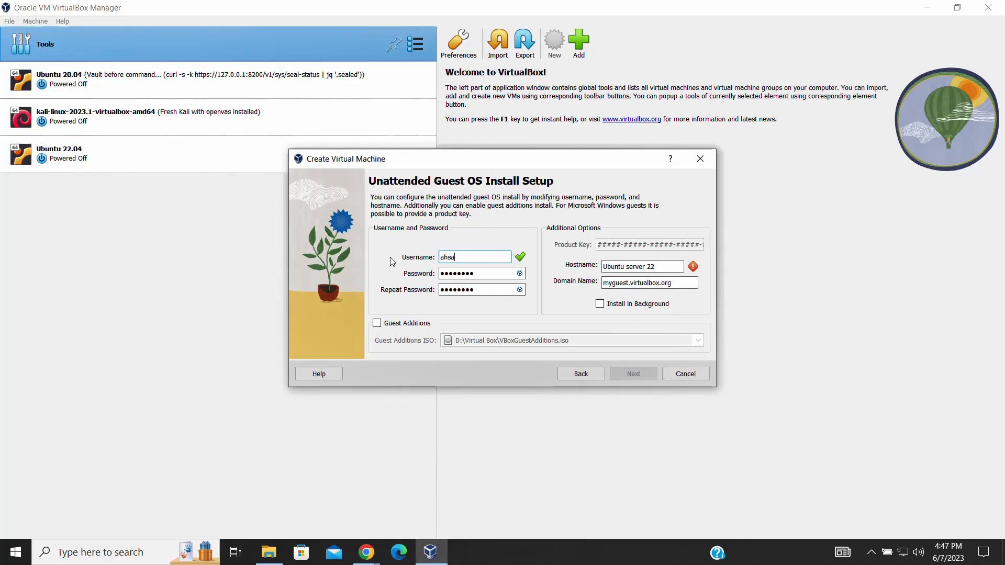
pyautogui.write('n')
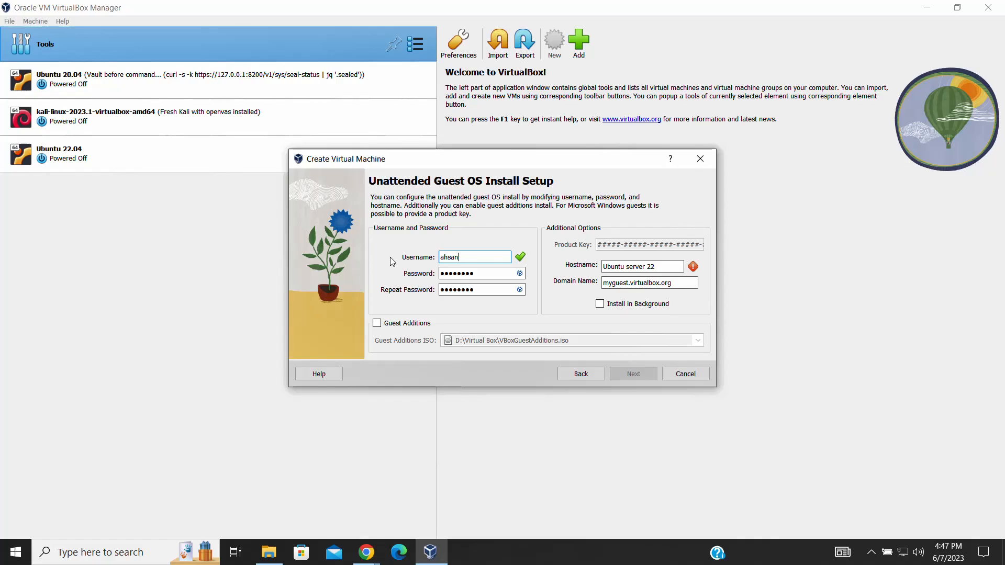
pyautogui.click(481, 273)
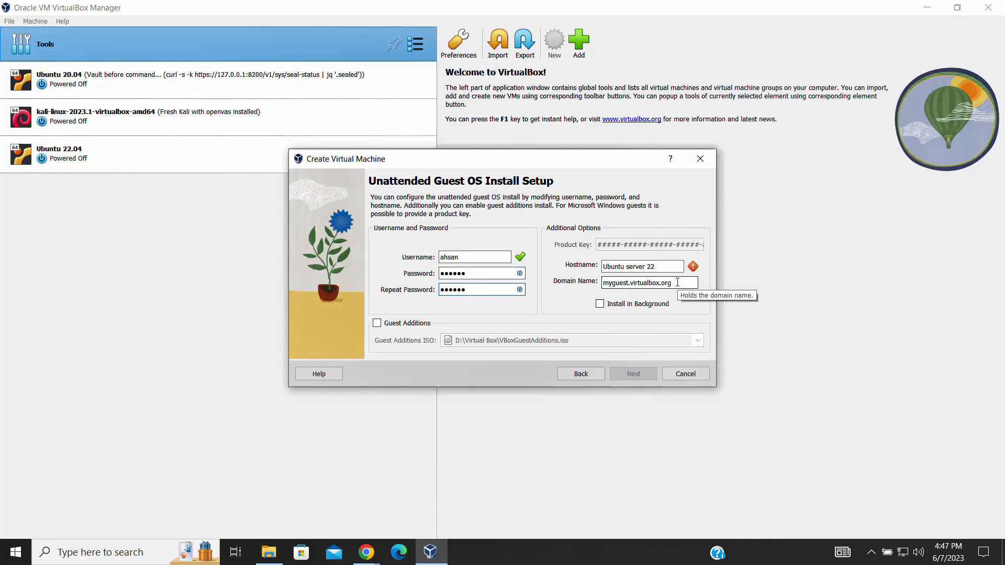
pyautogui.write('aca')
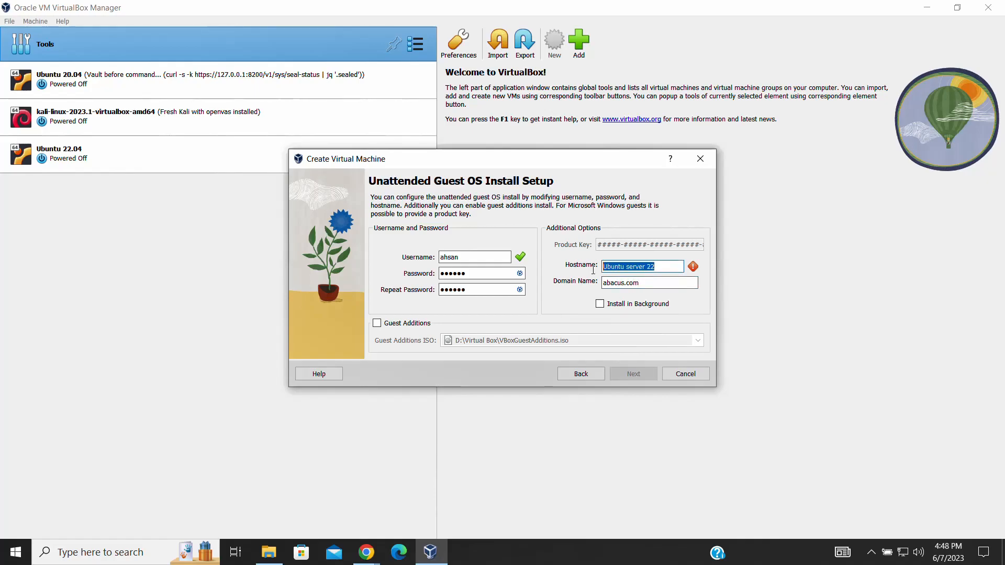
pyautogui.write('ubuntuserver22')
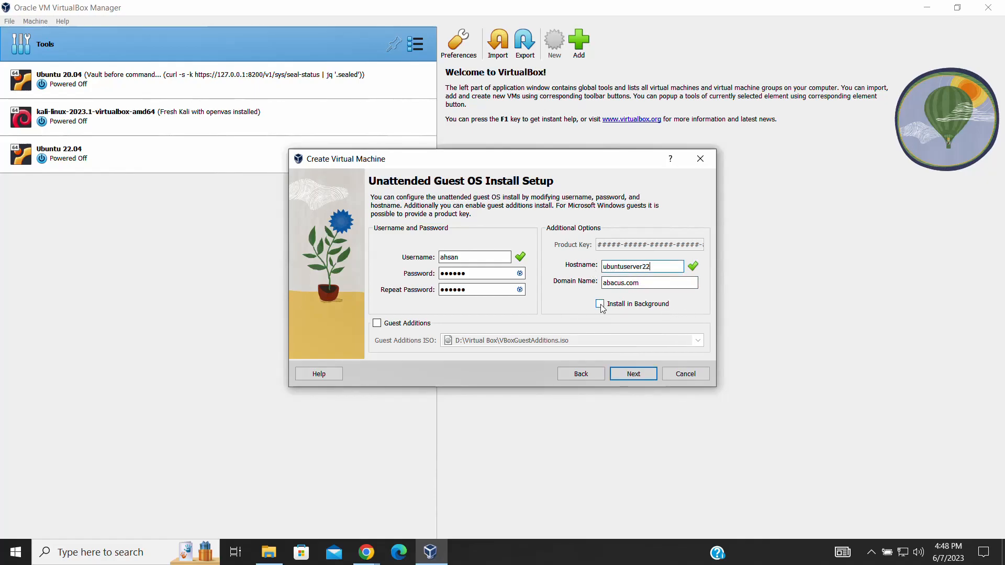
pyautogui.click(632, 374)
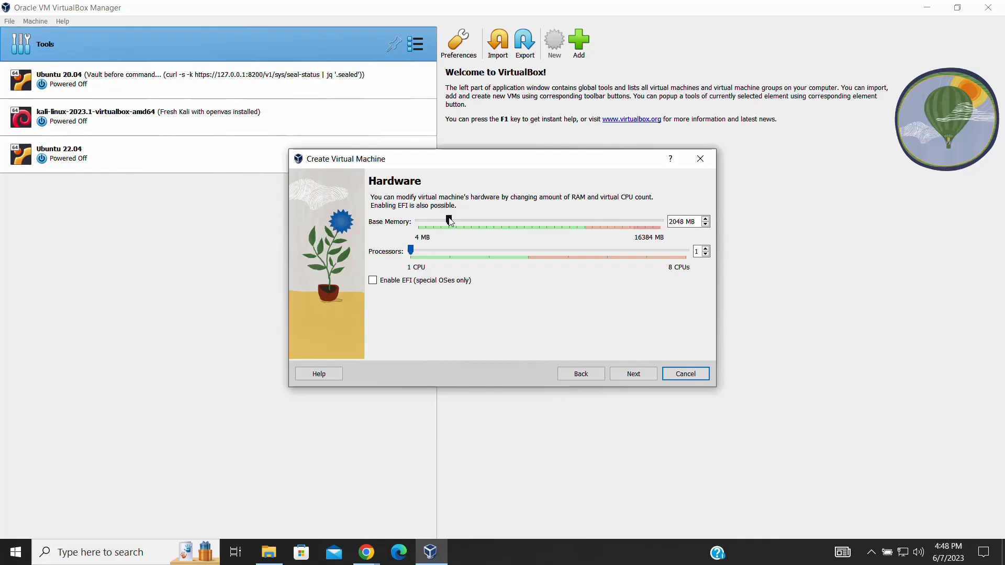
# Give the VM 4096 MB base memory and 2 processors.
pyautogui.moveTo(448, 221); pyautogui.dragTo(458, 221)
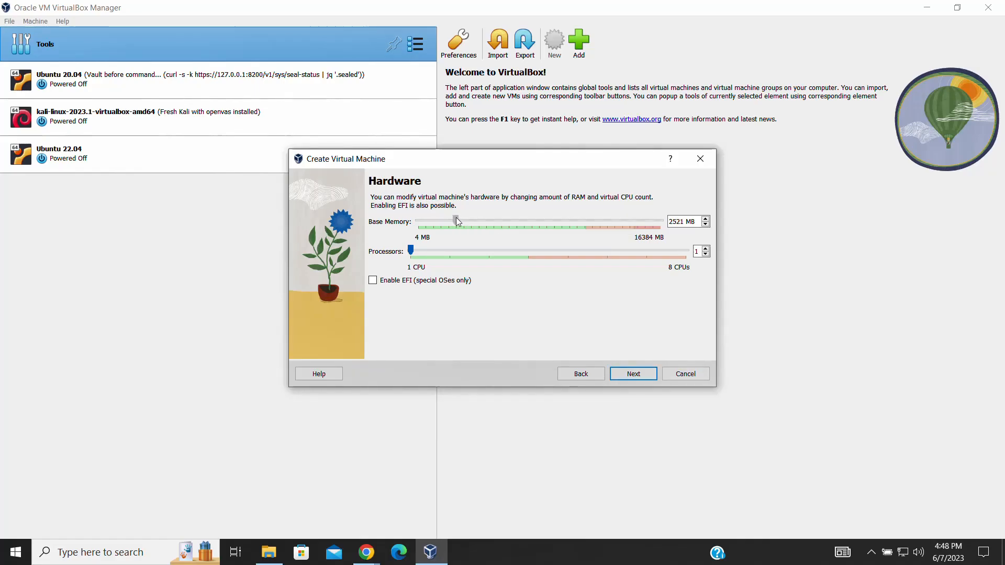
pyautogui.moveTo(457, 221); pyautogui.dragTo(481, 220)
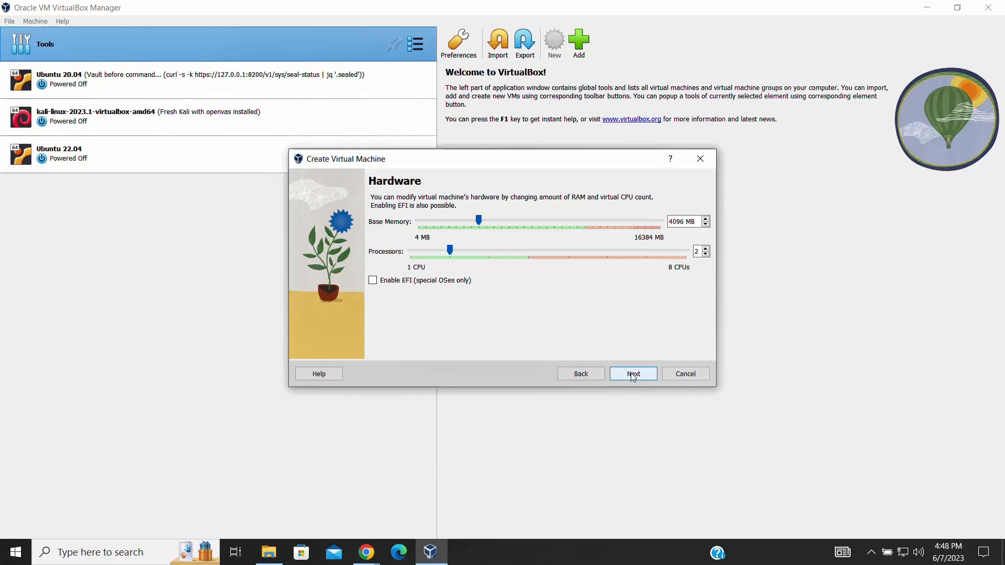
pyautogui.click(631, 373)
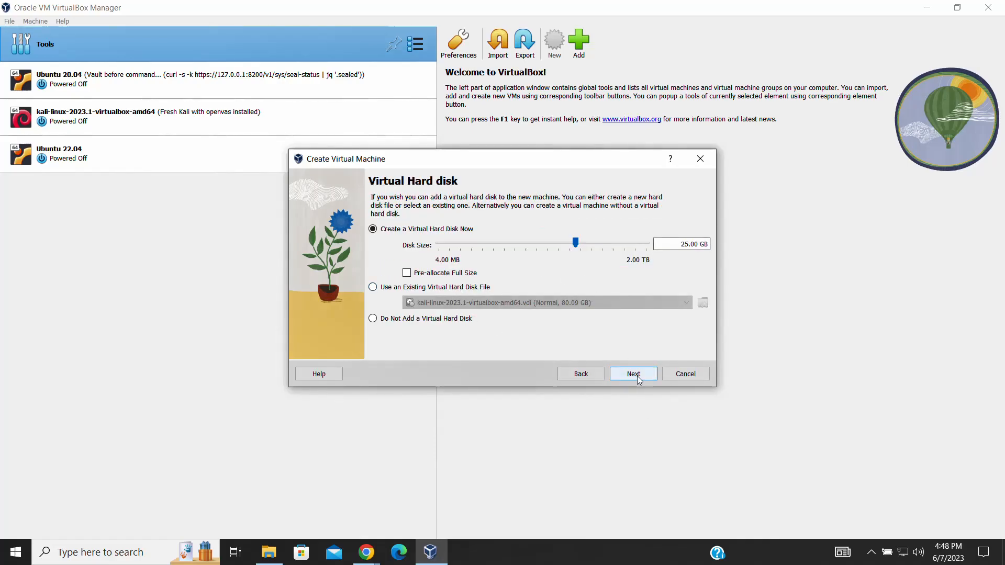
# Keep the new 25 GB virtual hard disk and finish the wizard.
pyautogui.click(631, 374)
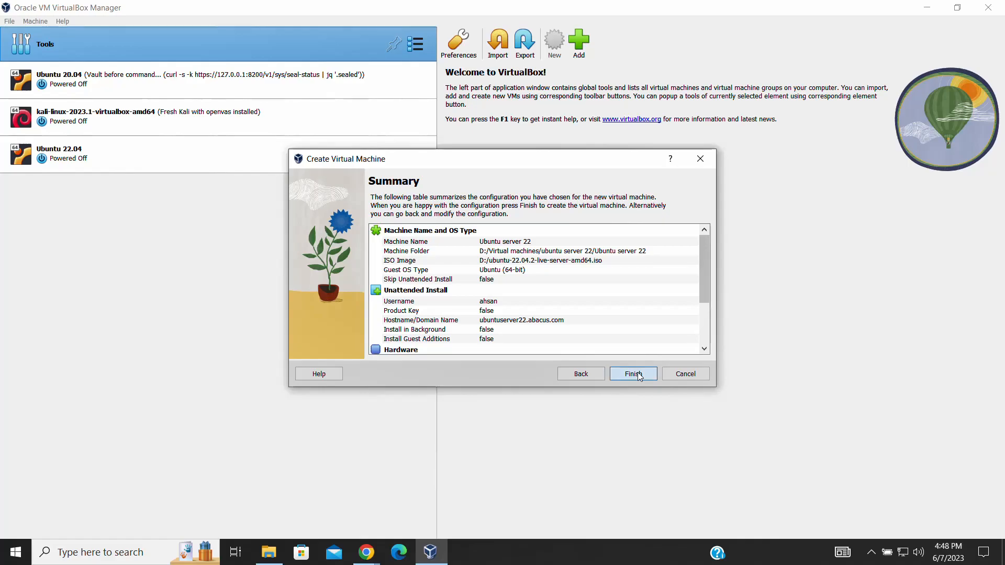
pyautogui.click(632, 373)
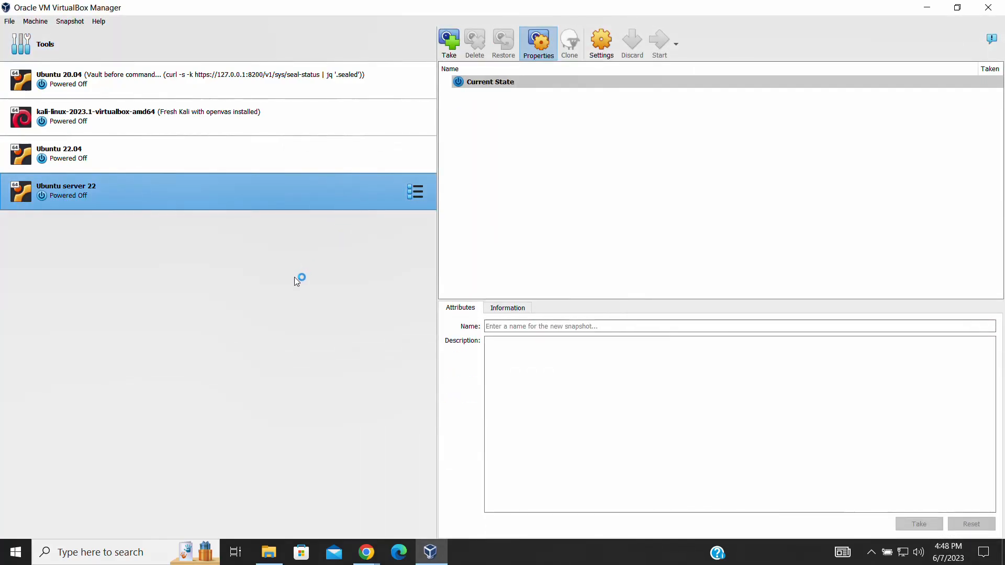
# Boot the Ubuntu server 22 VM and maximise its window.
pyautogui.click(659, 42)
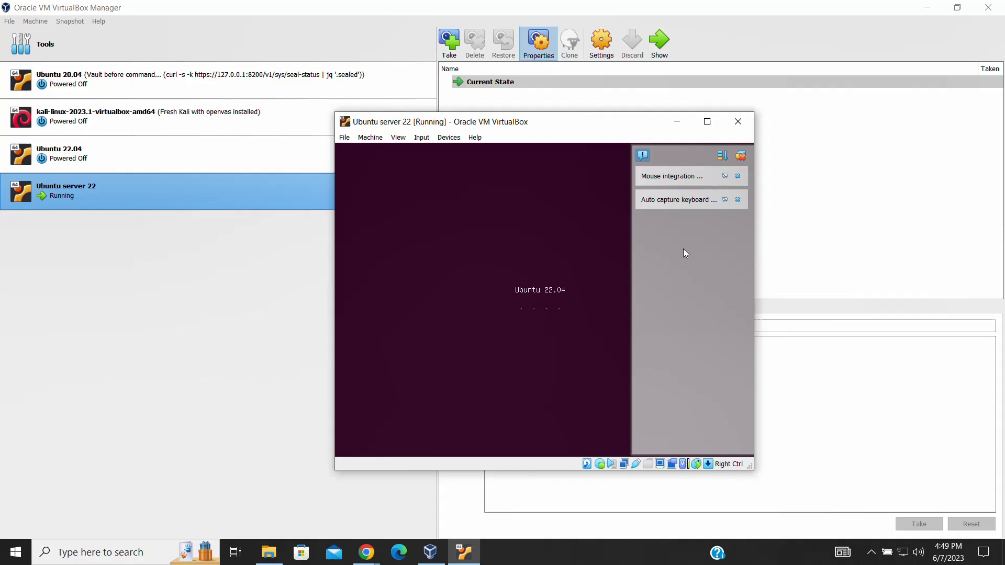
pyautogui.click(707, 121)
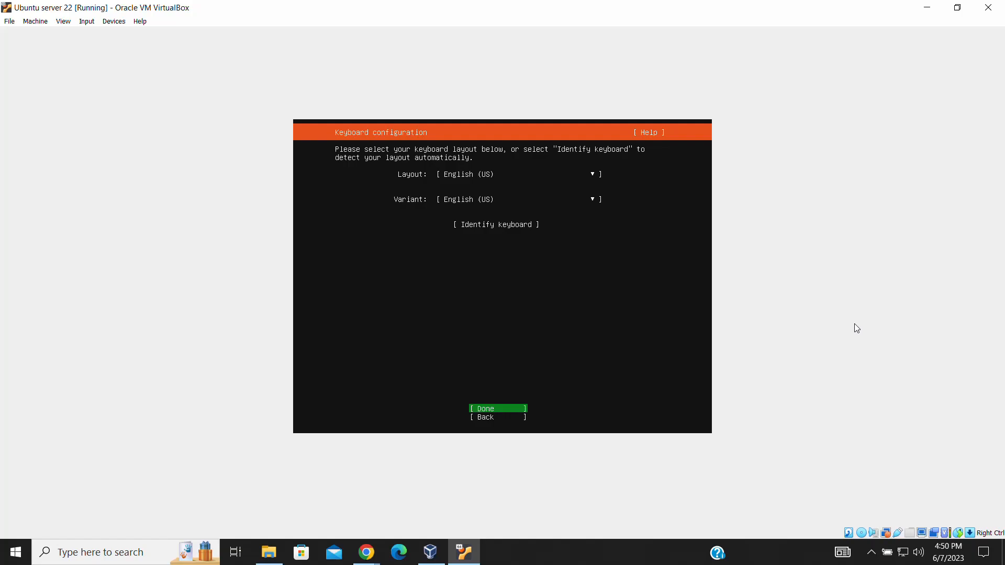
# Accept the English (US) keyboard, default network connection and default archive mirror.
pyautogui.click(496, 409)
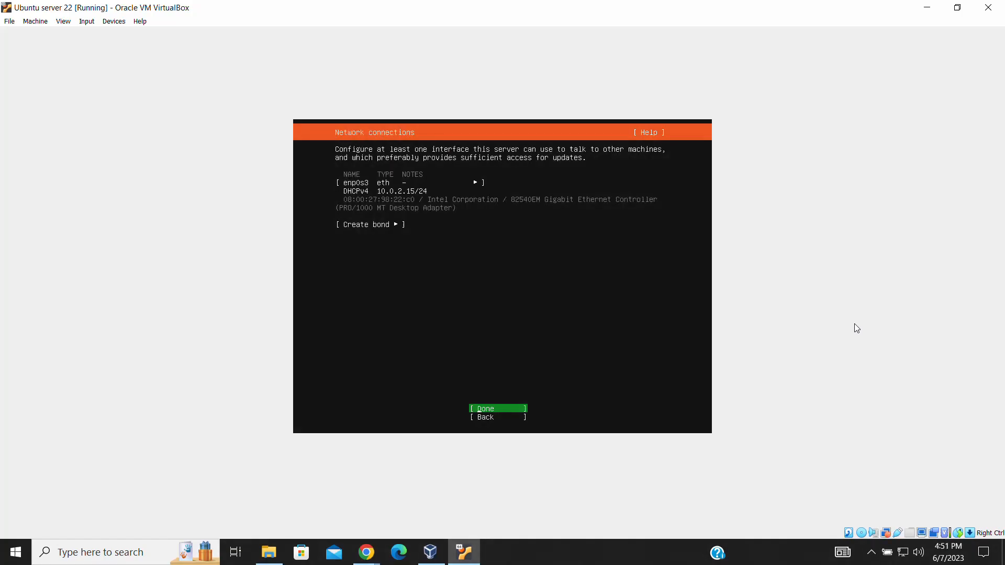
pyautogui.moveTo(930, 287)
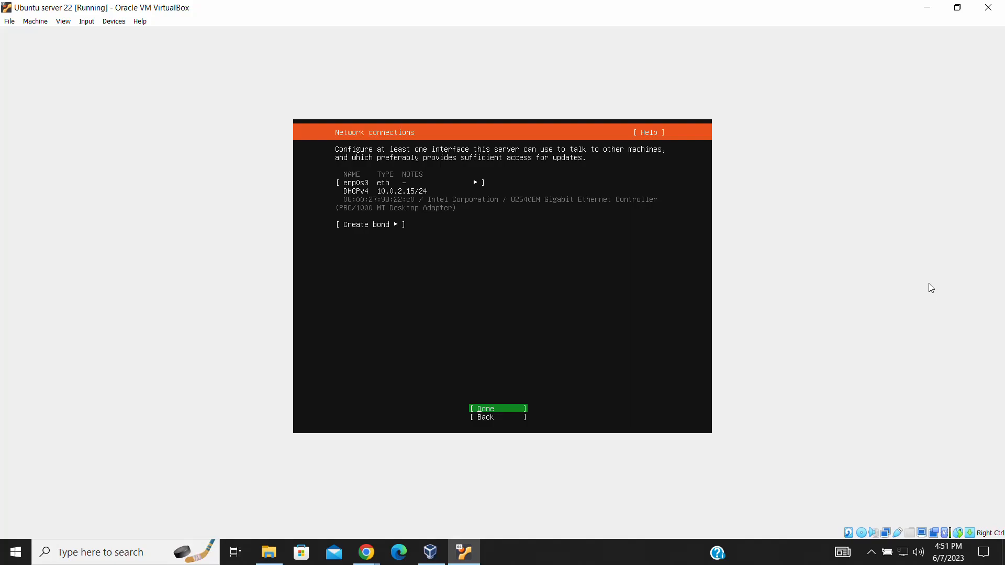
pyautogui.click(496, 409)
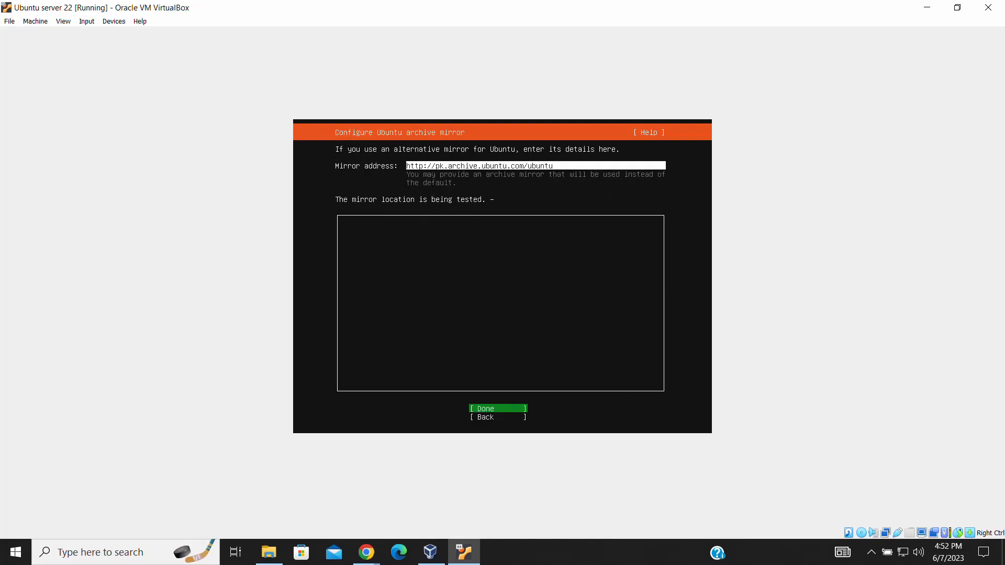
pyautogui.click(496, 408)
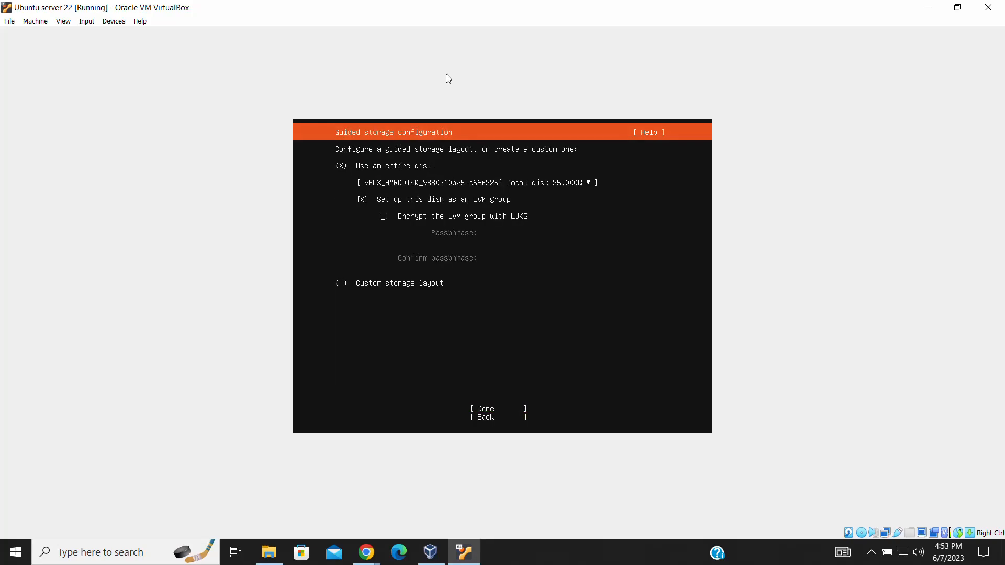
# Use the entire disk with LVM, skip Ubuntu Pro, add OpenSSH server, and install without snaps.
pyautogui.click(484, 408)
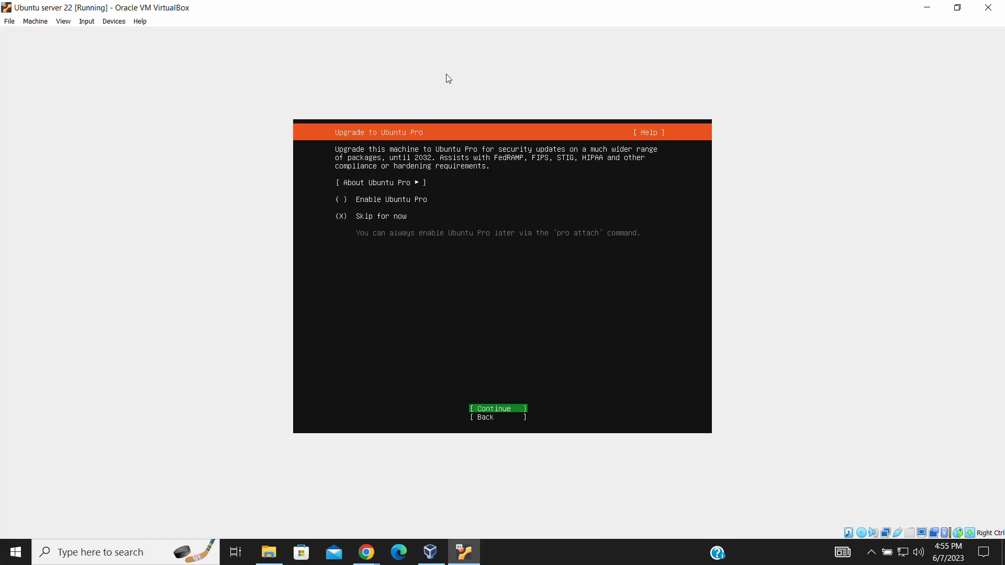
pyautogui.click(497, 409)
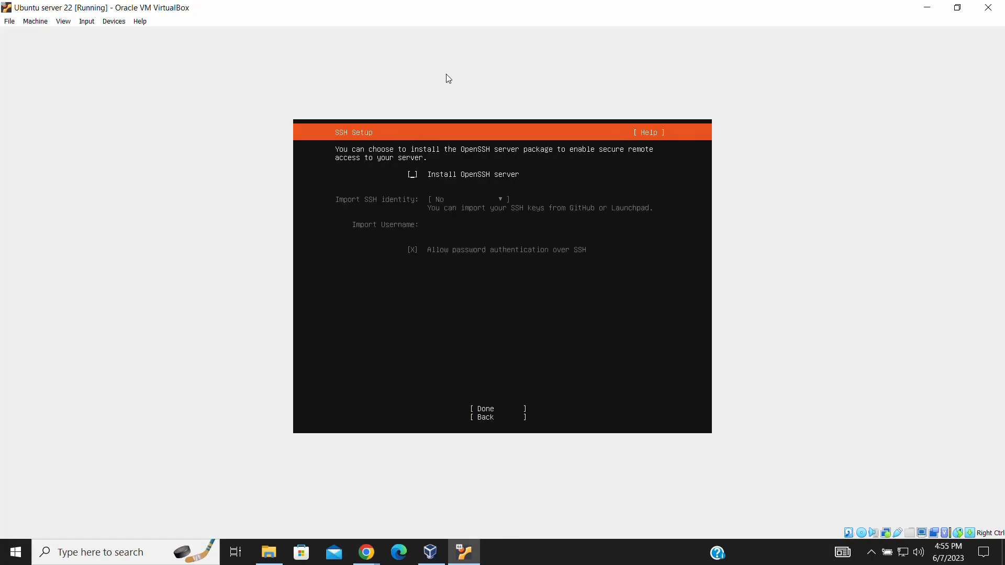
pyautogui.click(412, 174)
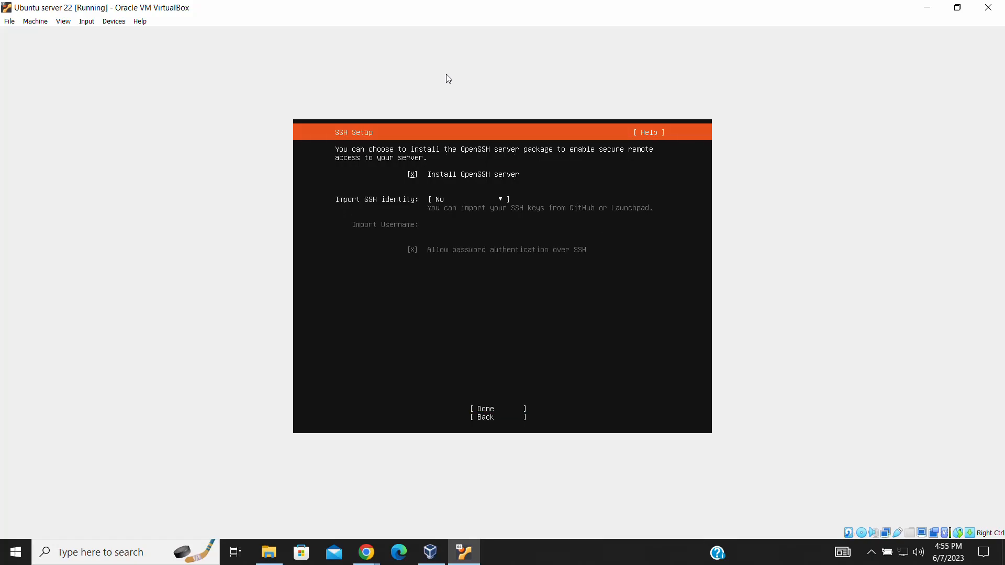
pyautogui.click(485, 408)
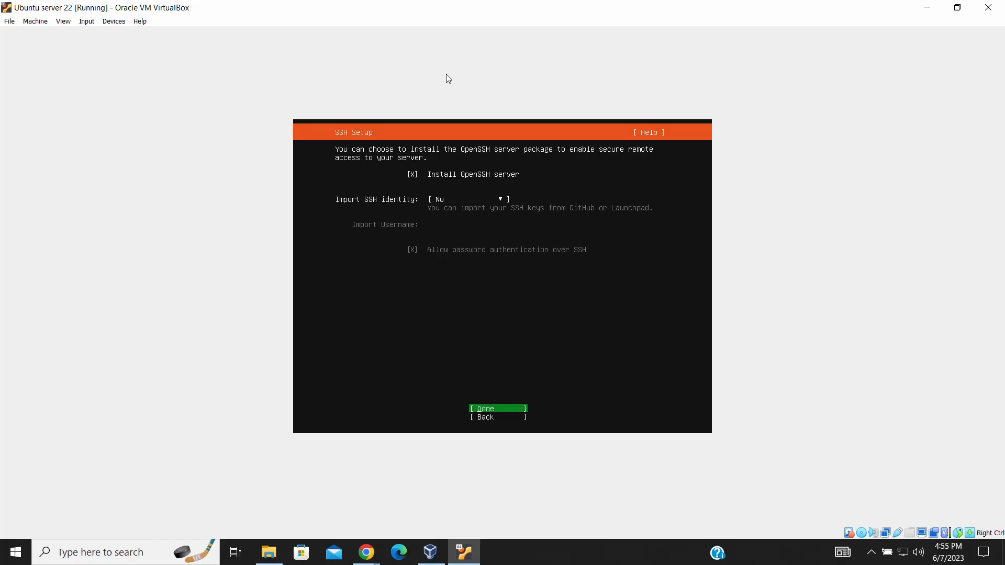
pyautogui.click(497, 408)
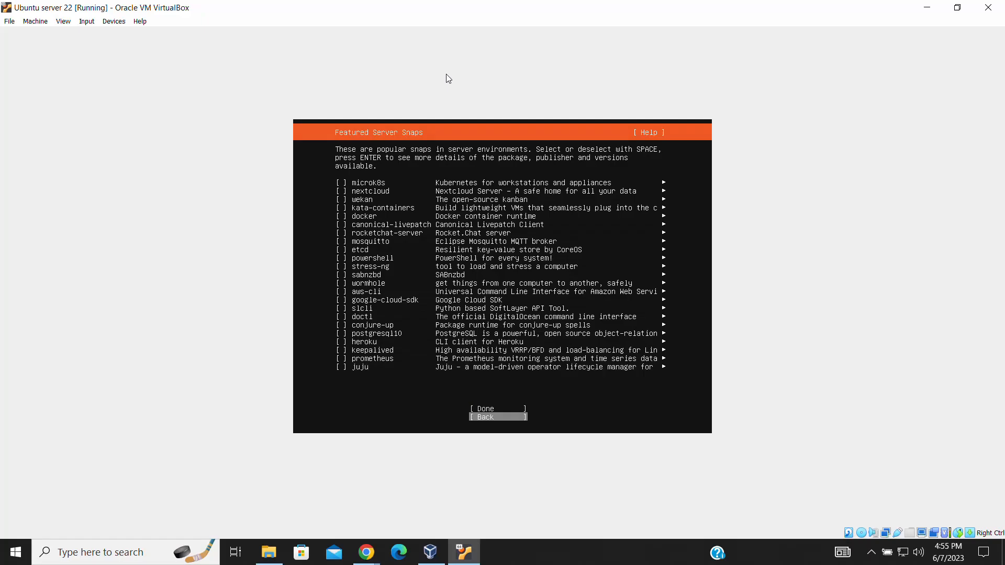
pyautogui.press('Up')
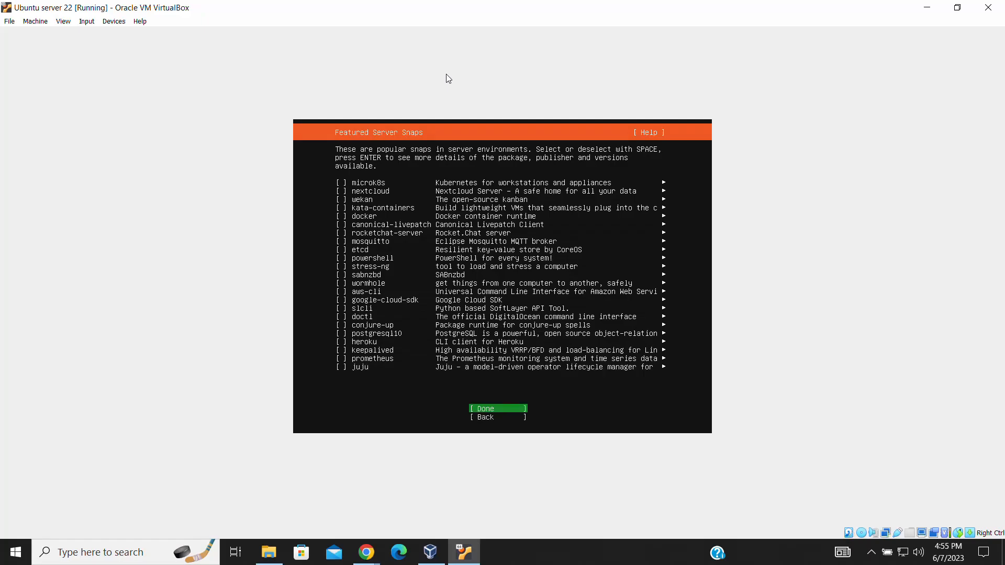
pyautogui.click(497, 409)
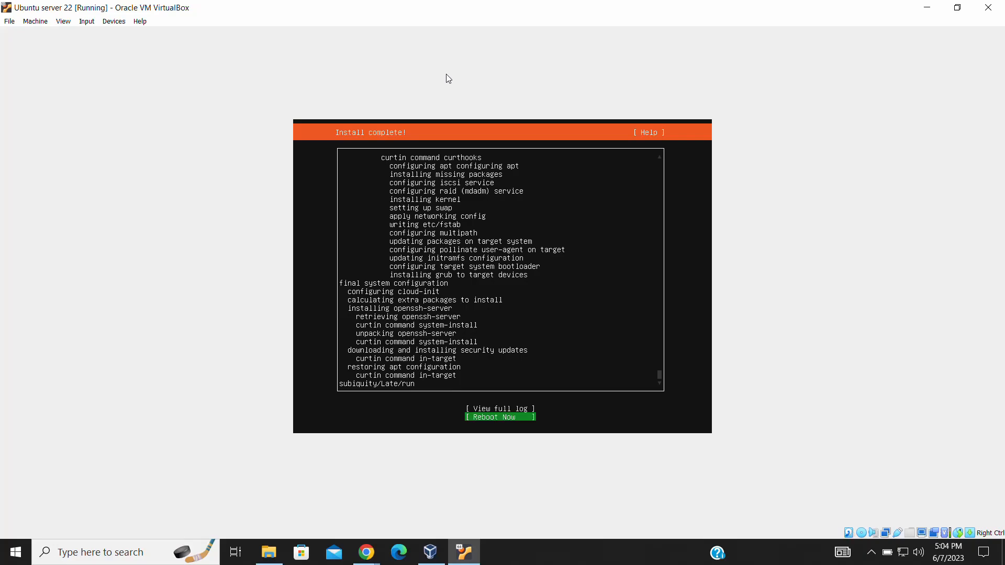
# Reboot the freshly installed server into the Ubuntu 22.04.2 LTS login prompt.
pyautogui.click(499, 417)
pyautogui.write('ubu')
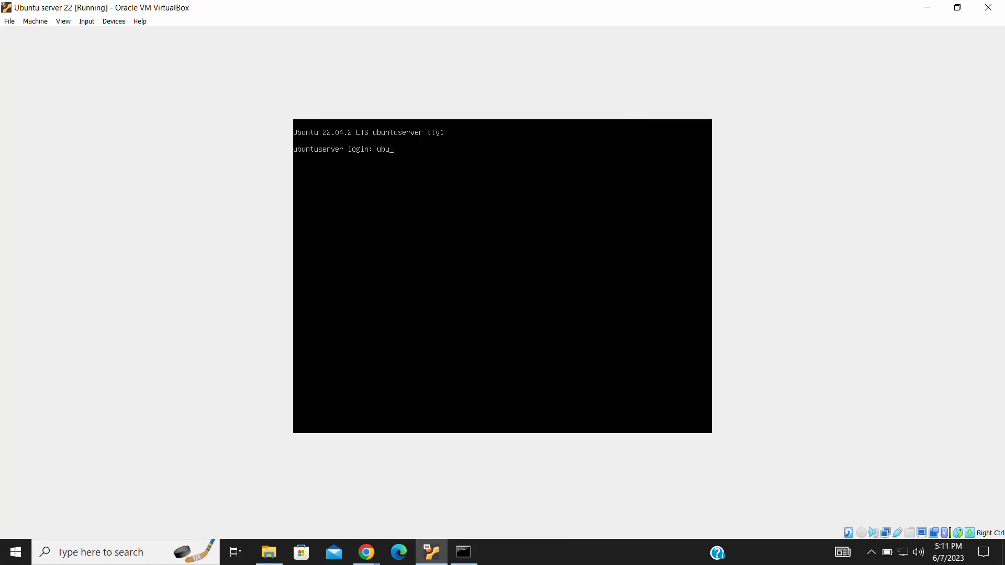
# Log in as ubuntuserver and run ip add to confirm address 10.2.151.59.
pyautogui.write('ntuserver')
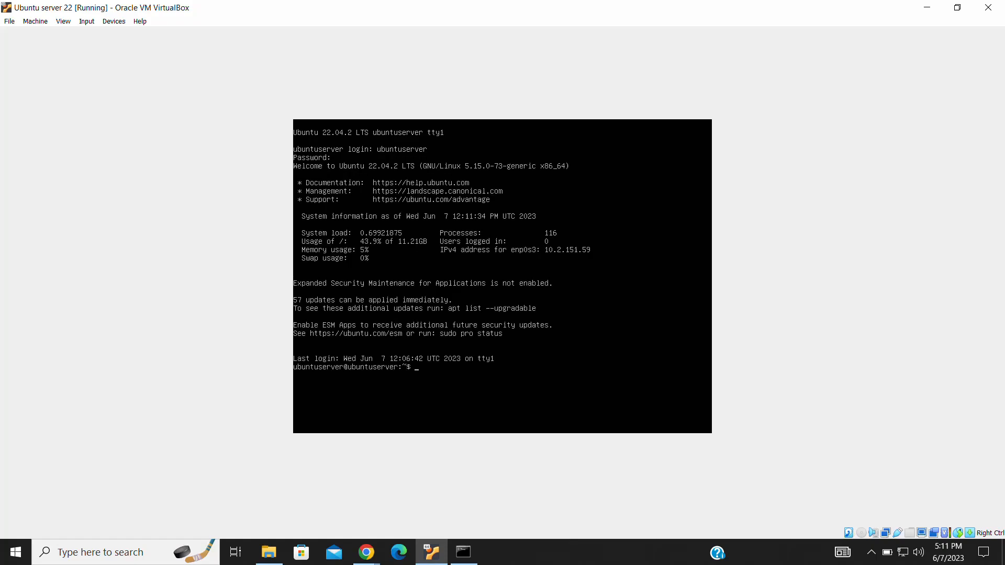
pyautogui.write('i')
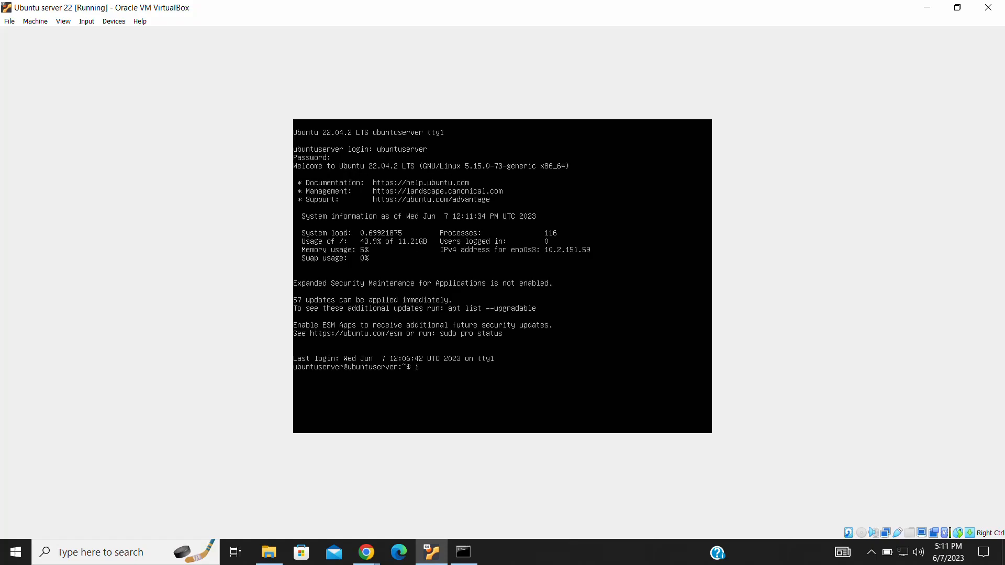
pyautogui.write('p add')
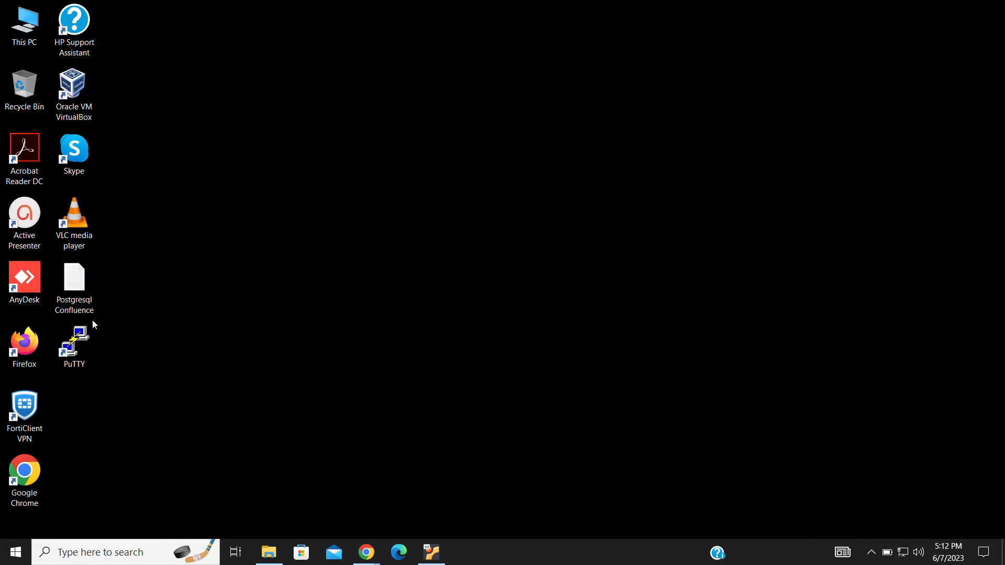
# Launch PuTTY and open an SSH session to 10.2.151.59 on port 22.
pyautogui.doubleClick(73, 340)
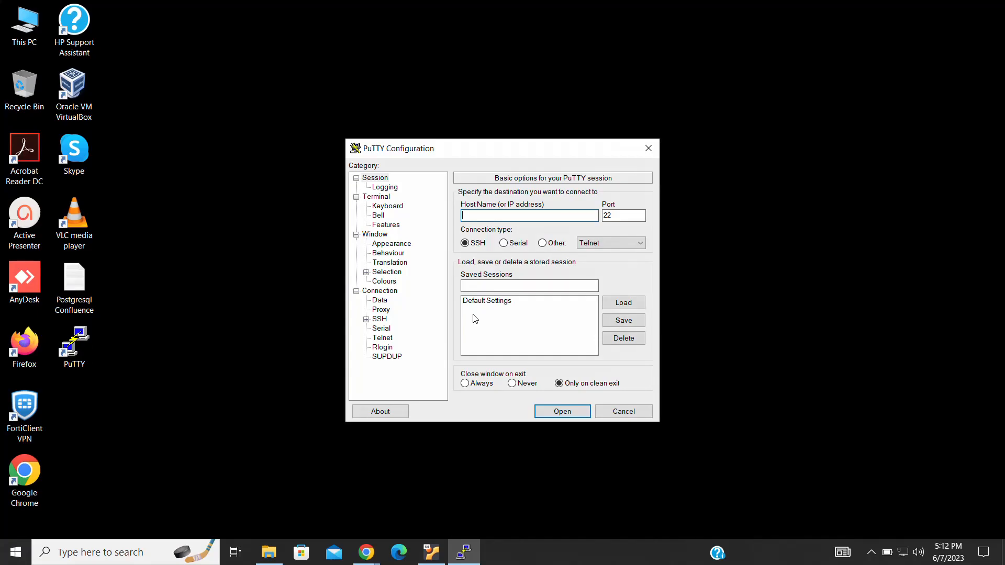
pyautogui.write('10.2.')
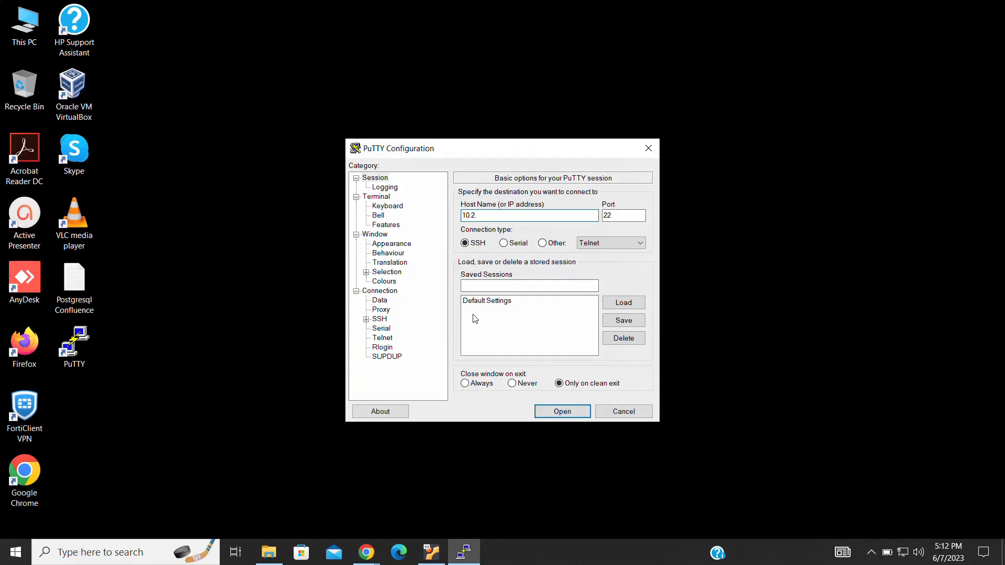
pyautogui.write('151')
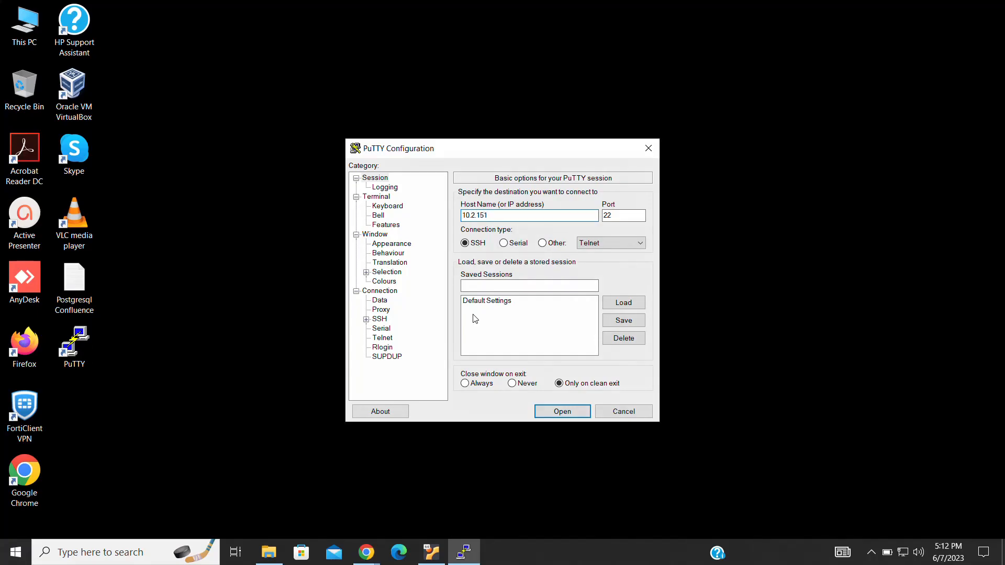
pyautogui.click(561, 411)
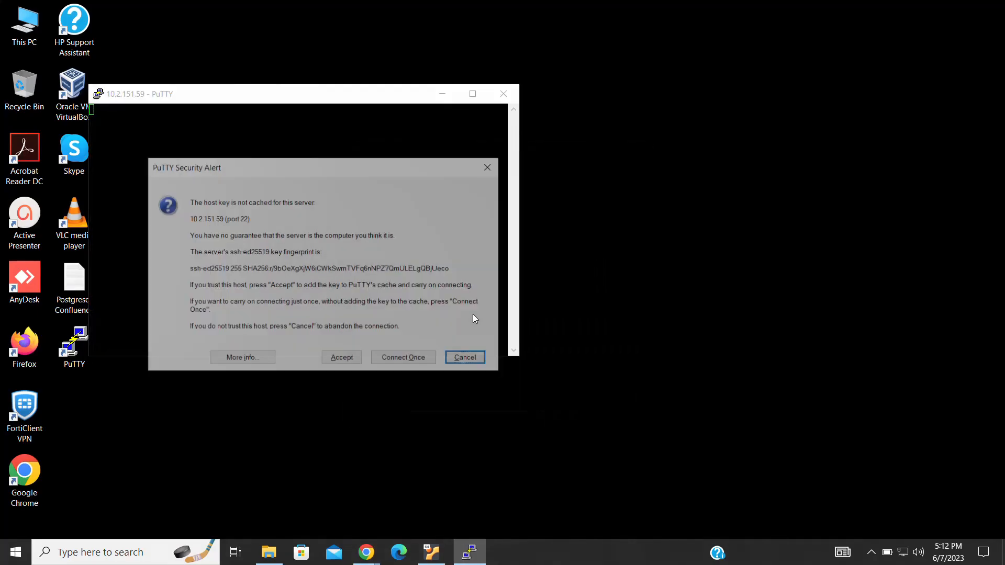
# Accept the server's host key and start typing the ubuntuserver username.
pyautogui.click(402, 356)
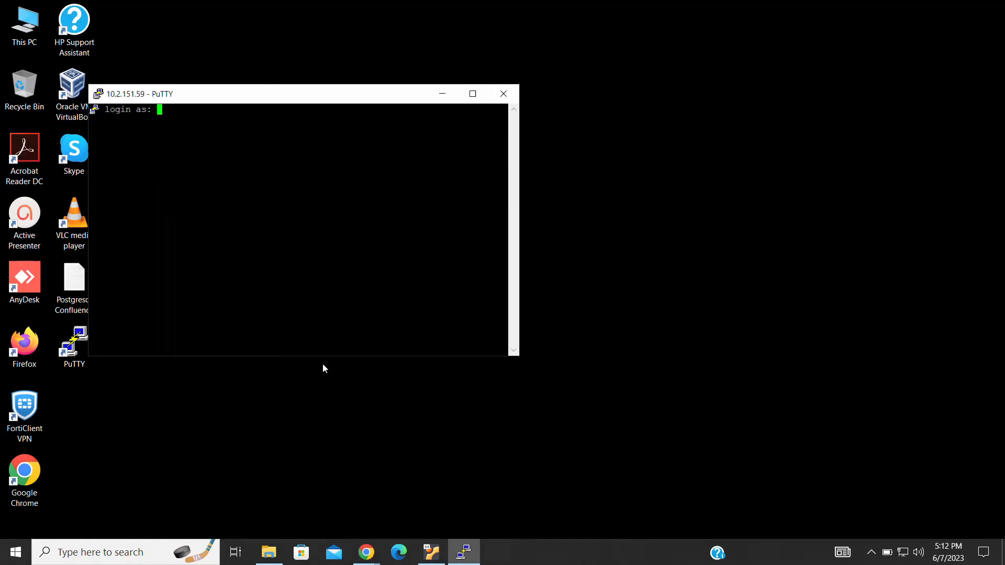
pyautogui.write('u')
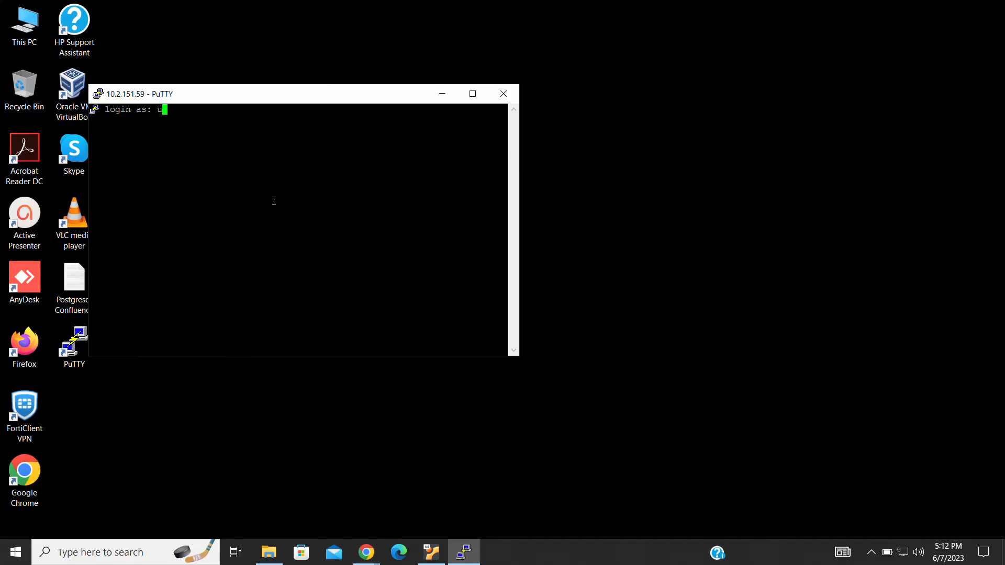
pyautogui.write('buntus')
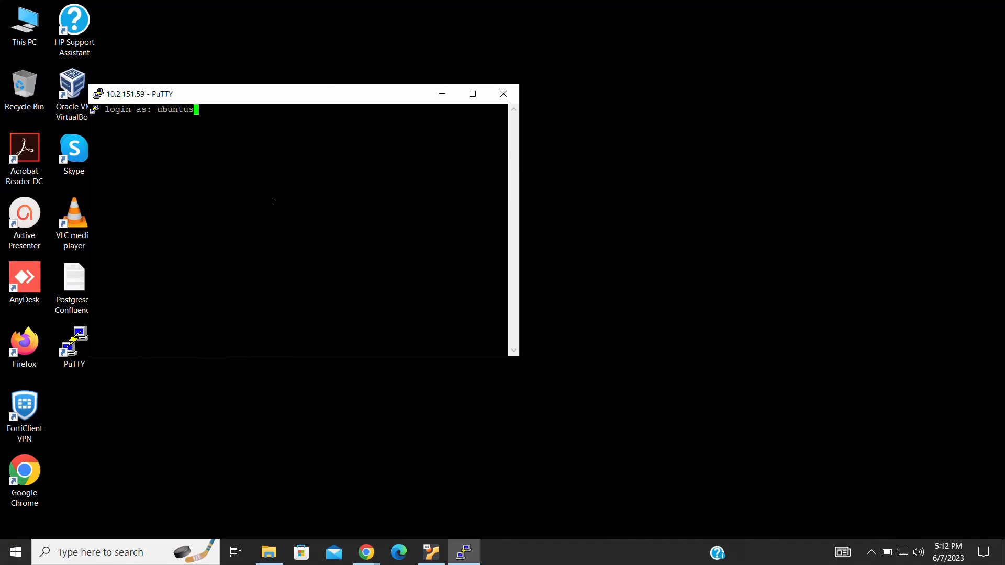